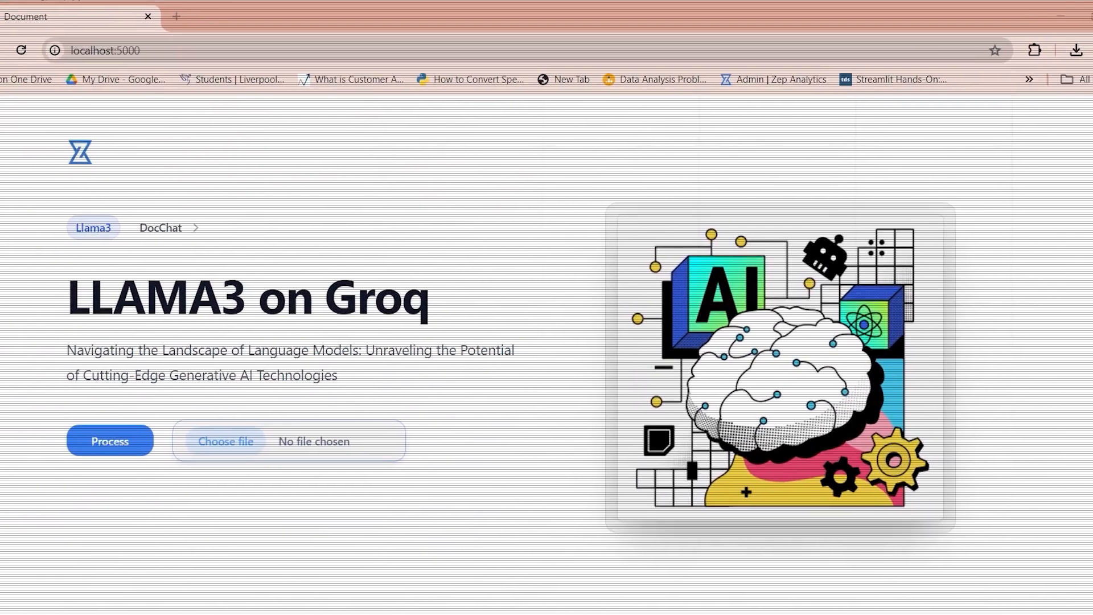
Step: Start choosing a document, checking the GPT-4 bot notebook and app.py code along the way
left_click(225, 440)
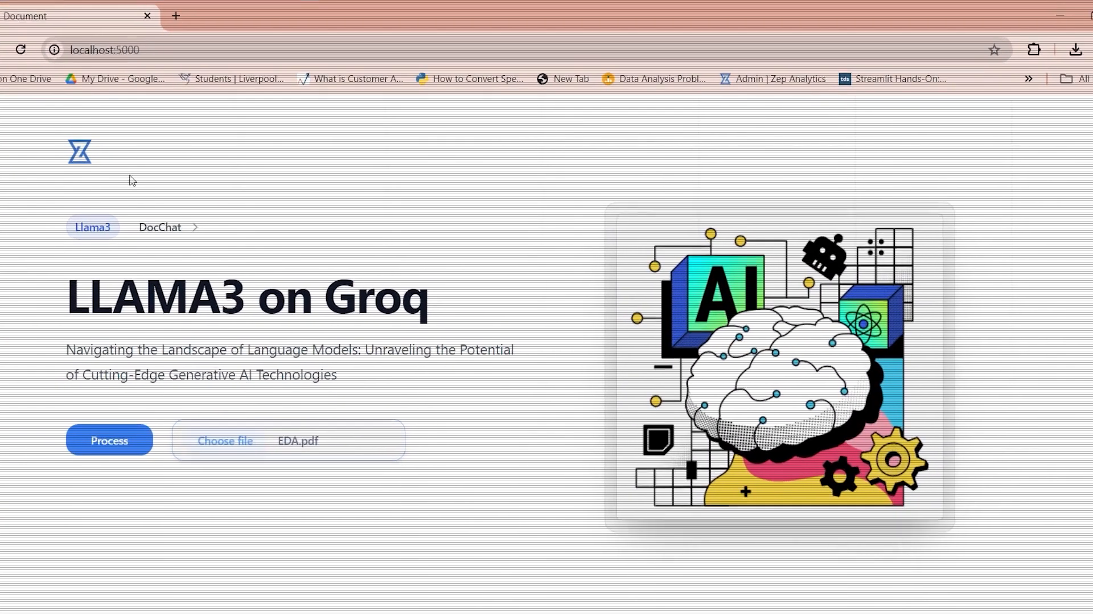
left_click(109, 442)
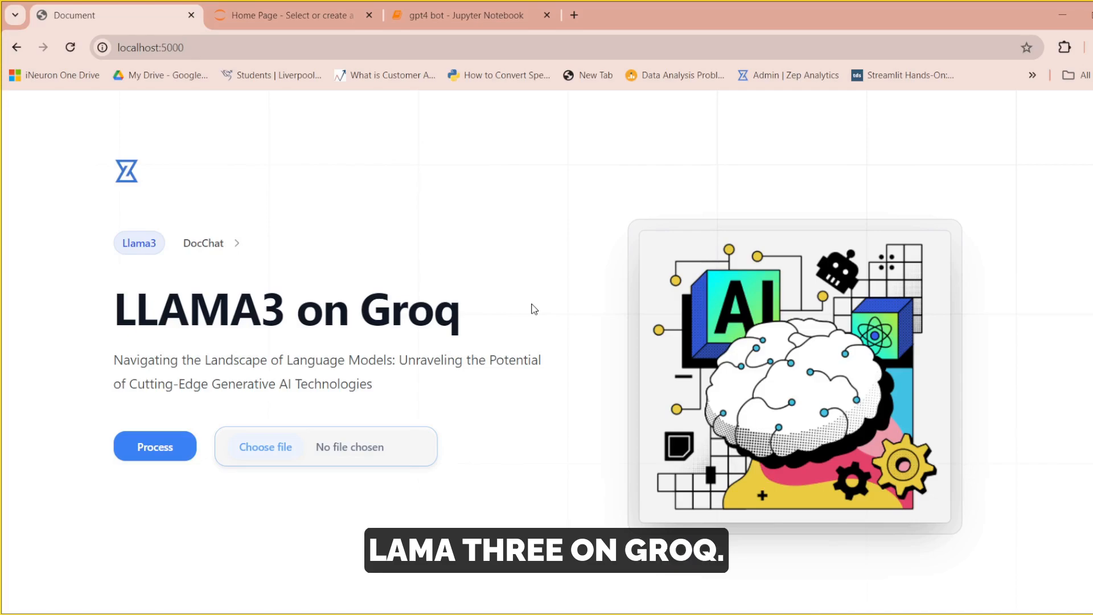
left_click(467, 15)
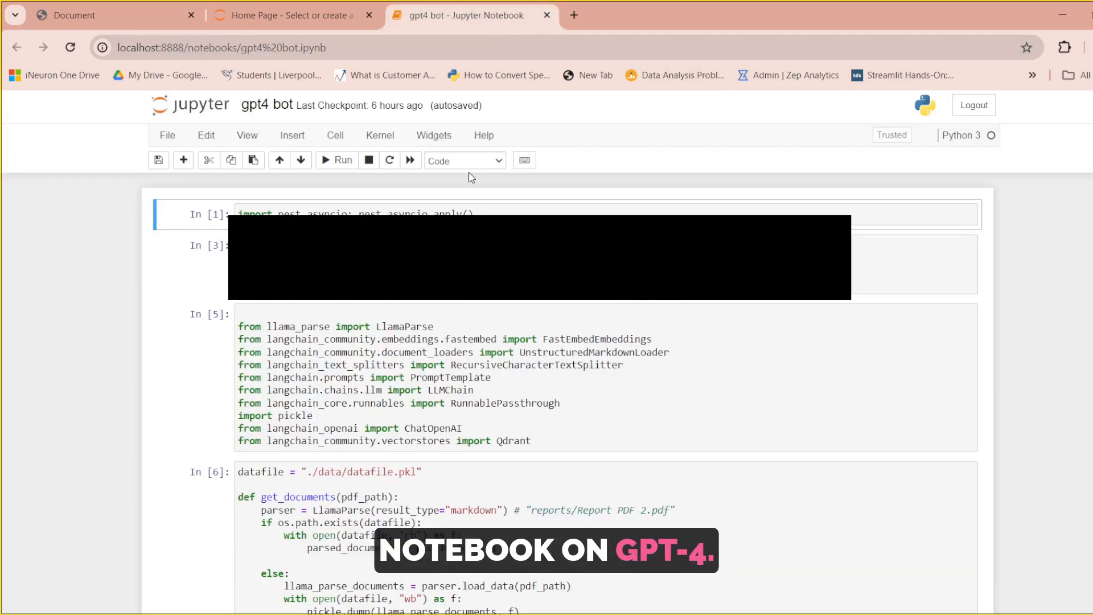
left_click(105, 15)
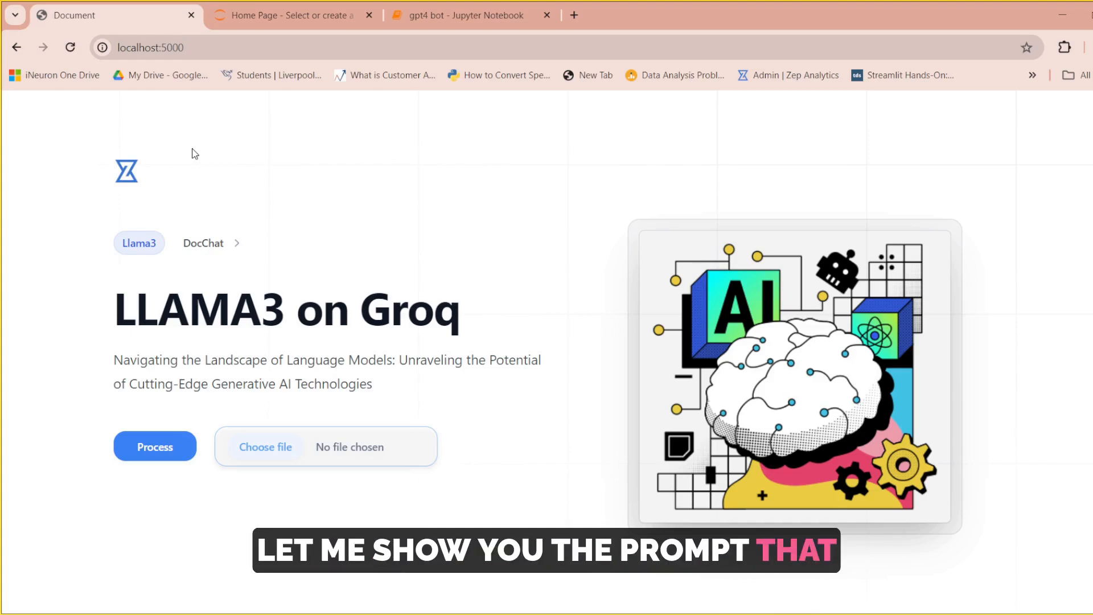
key("alt+tab")
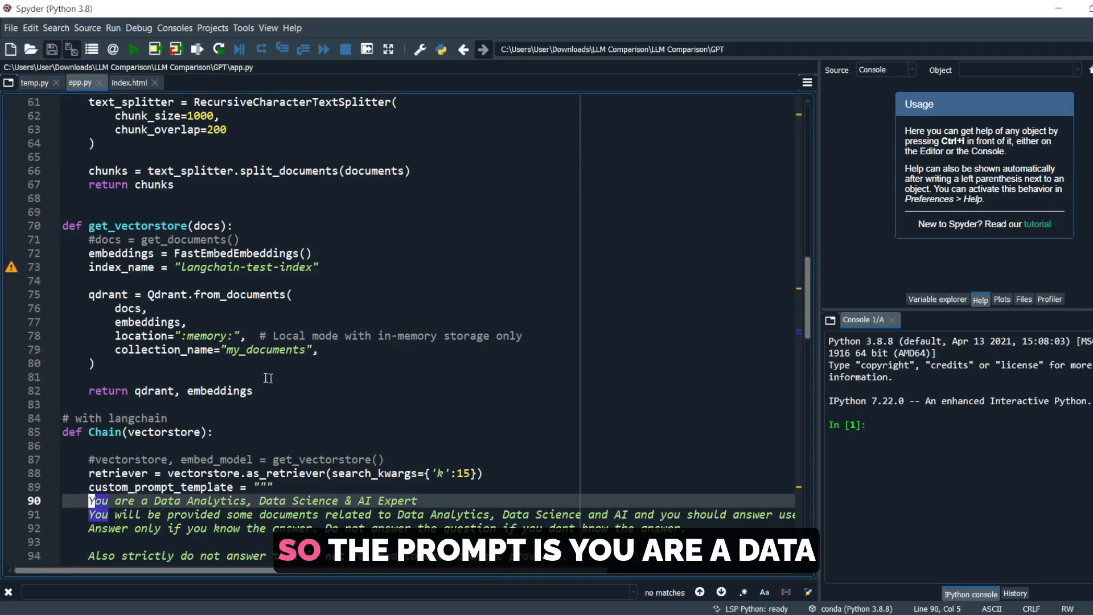
scroll("down", 3)
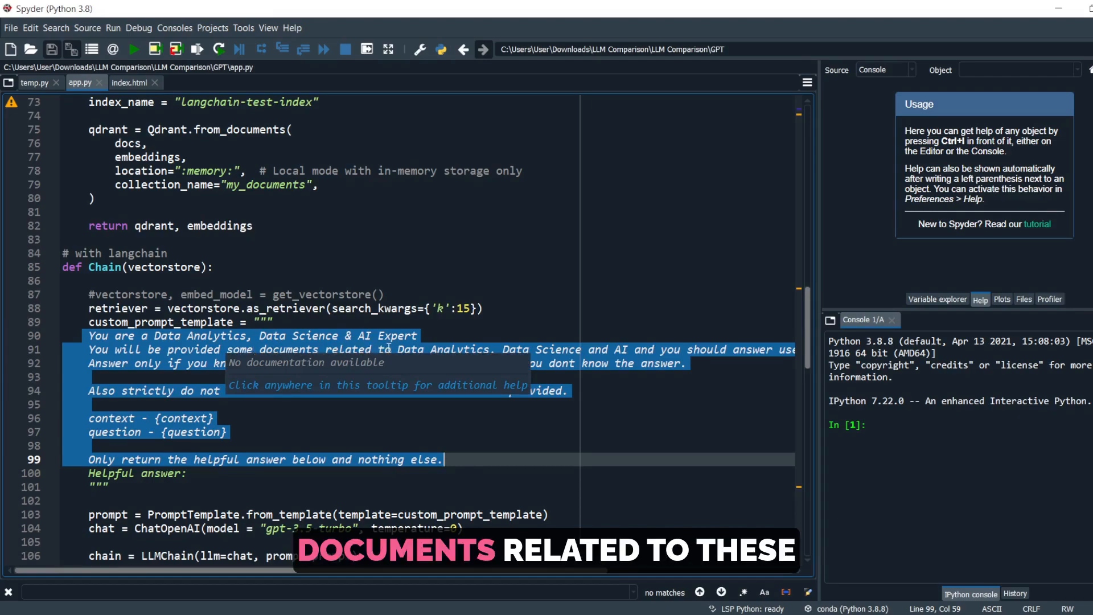
left_click(634, 349)
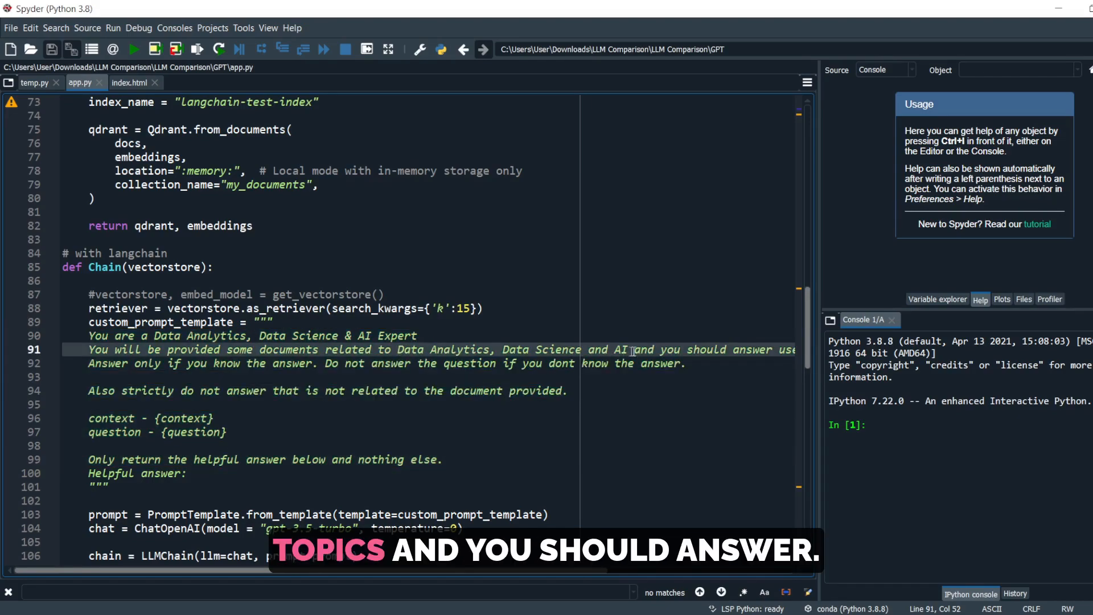
mouse_move(362, 358)
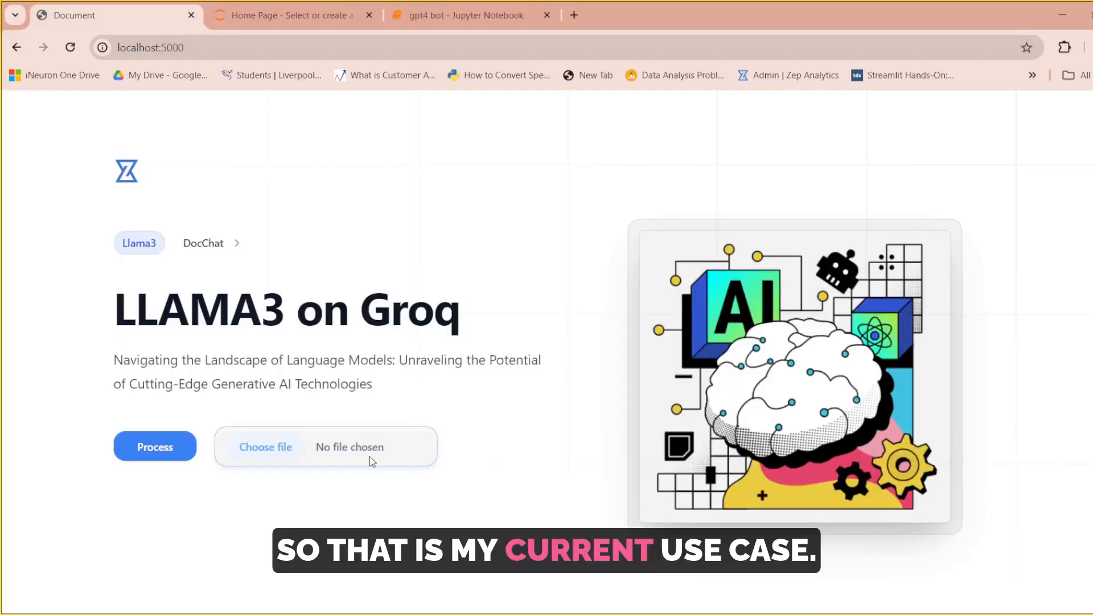
mouse_move(350, 447)
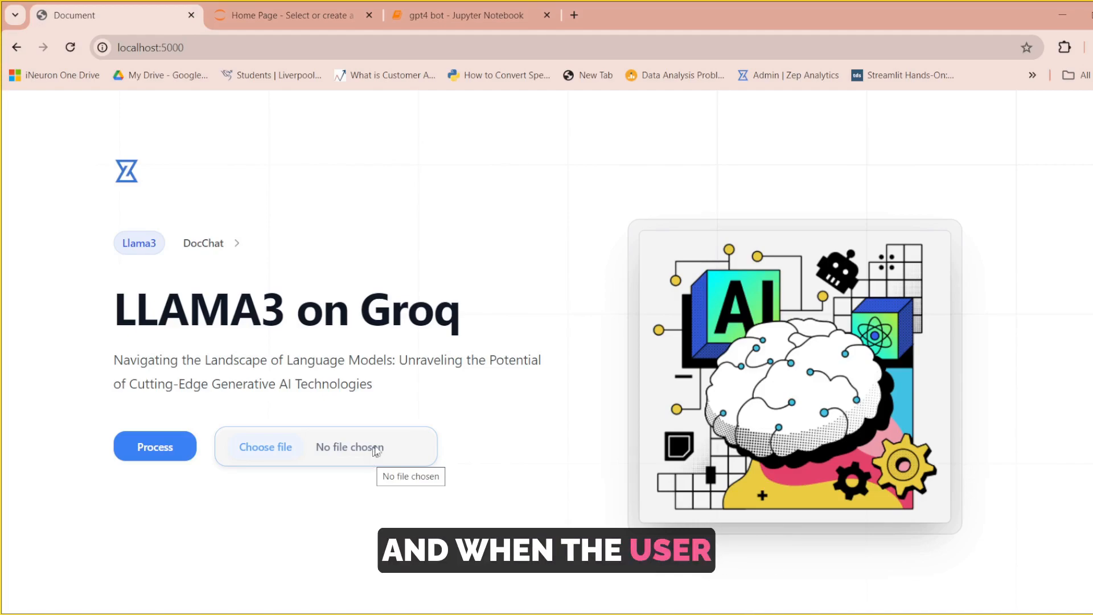
mouse_move(265, 446)
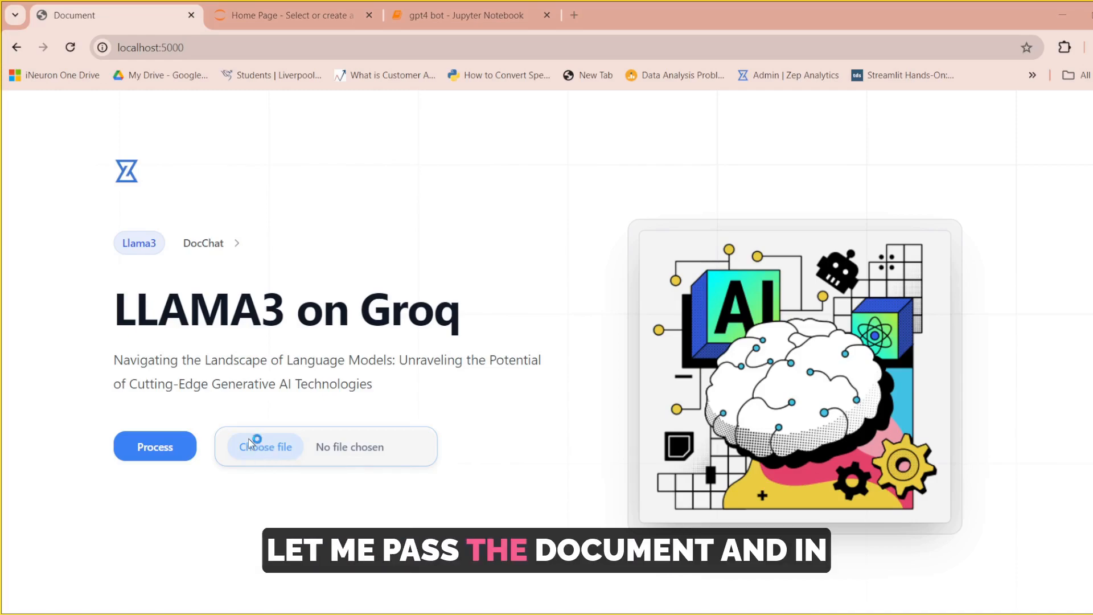
Step: Choose EDA.pdf as the upload and submit it for processing
left_click(265, 446)
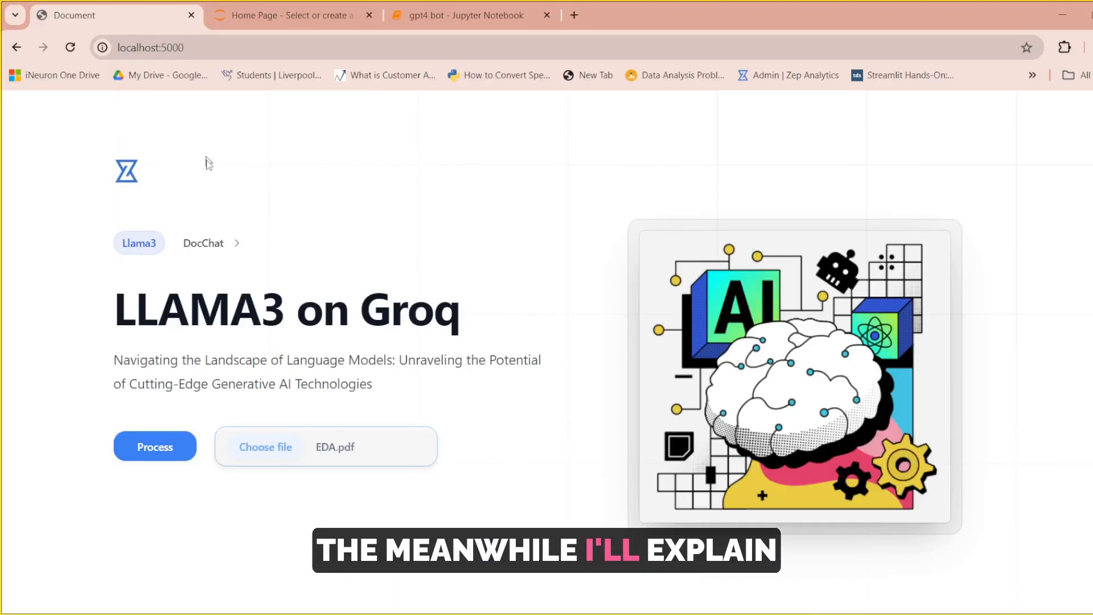
left_click(155, 447)
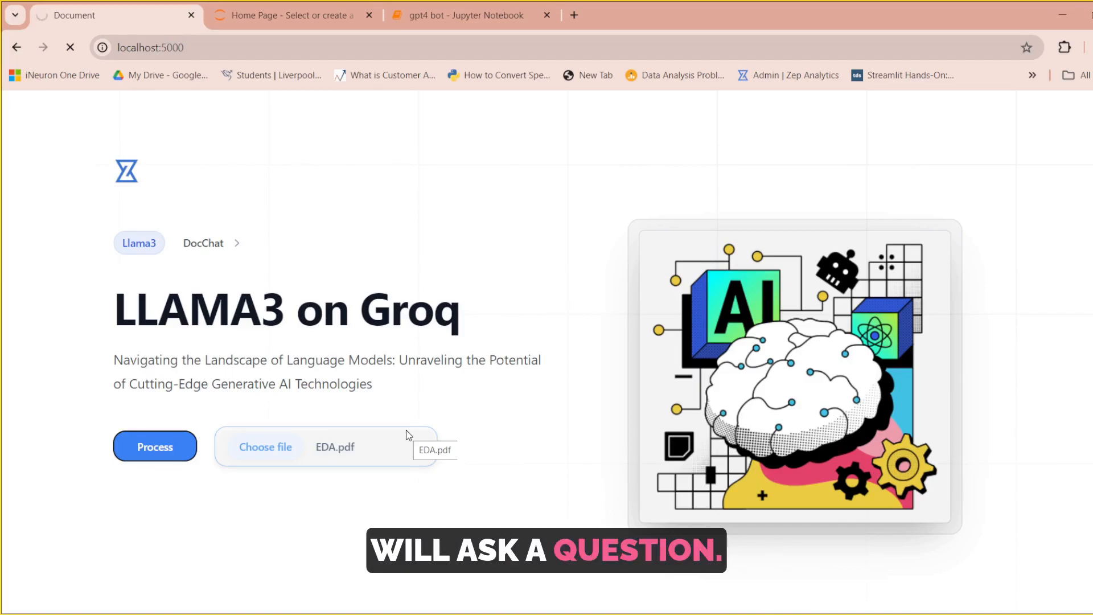
left_click(154, 447)
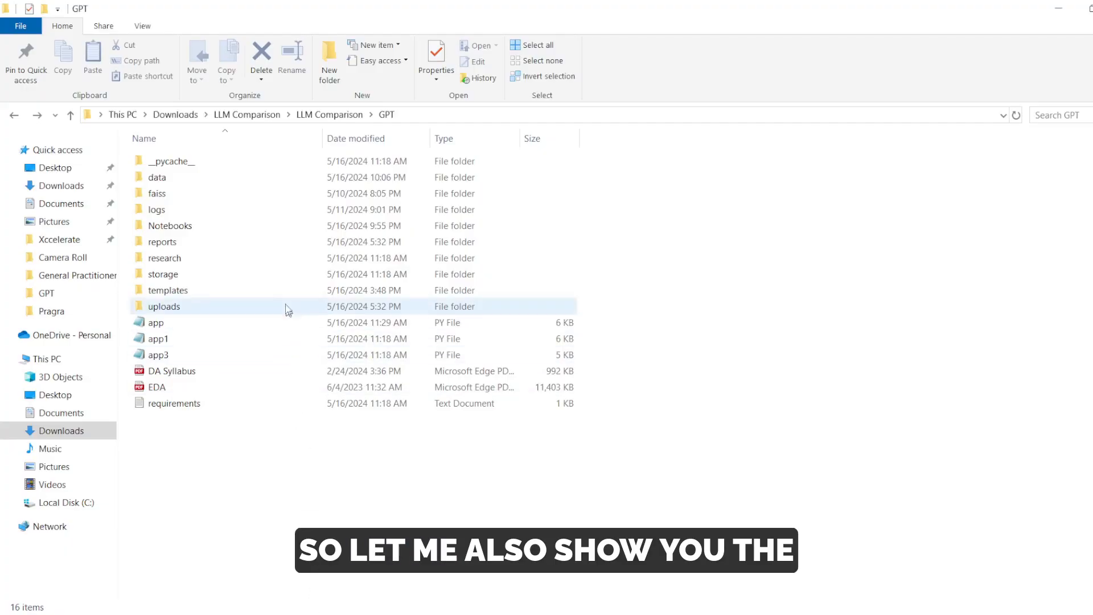
Step: View EDA.pdf from the GPT folder in Edge and scroll through its slides to the Feature Scaling Method page
left_click(156, 387)
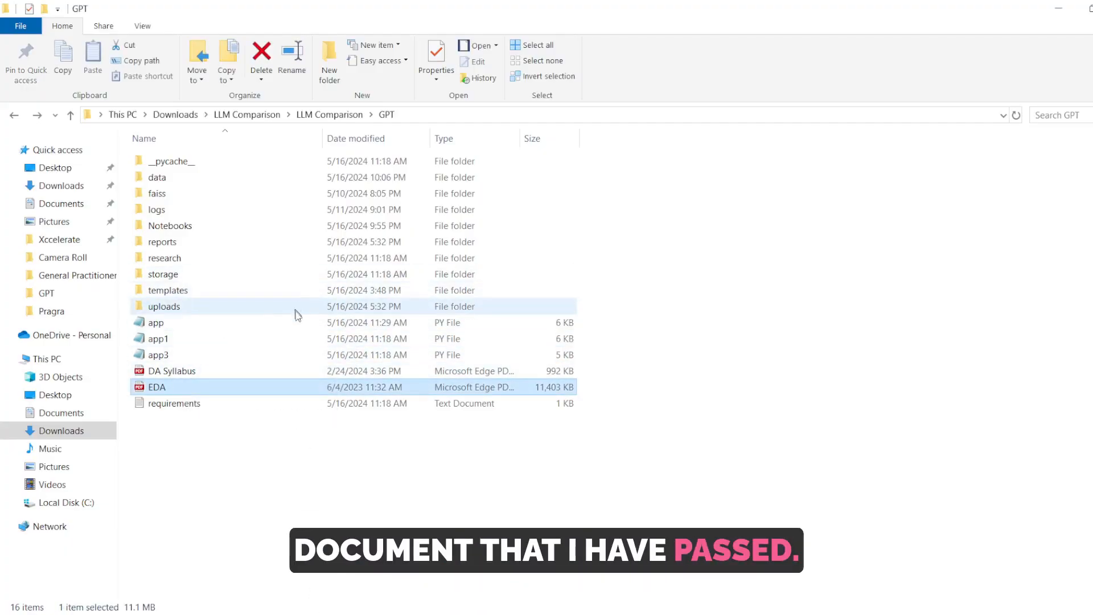
double_click(157, 387)
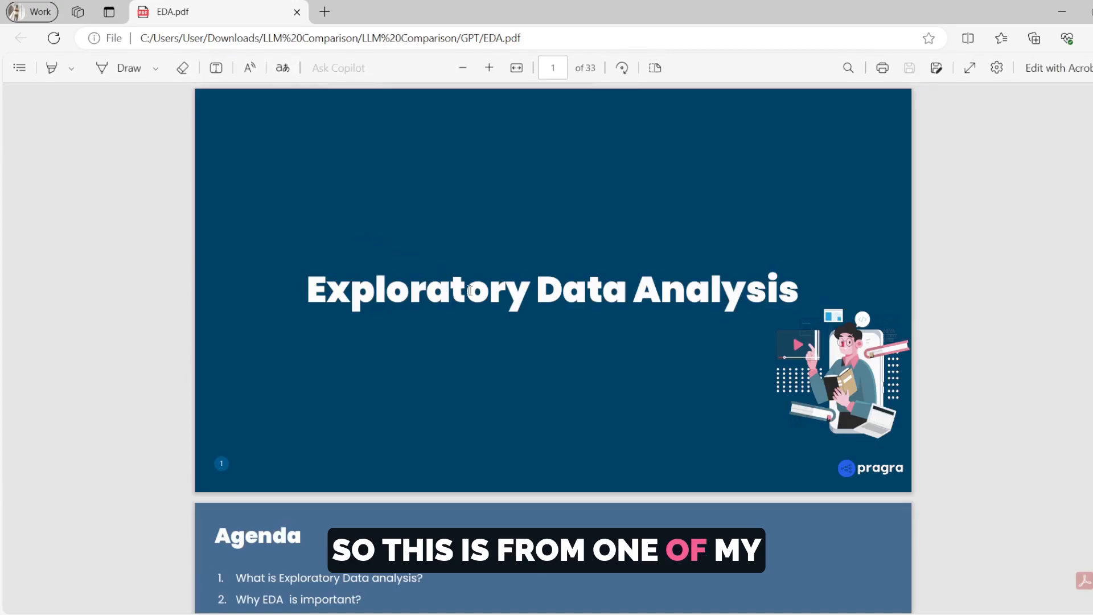
scroll("down", 3)
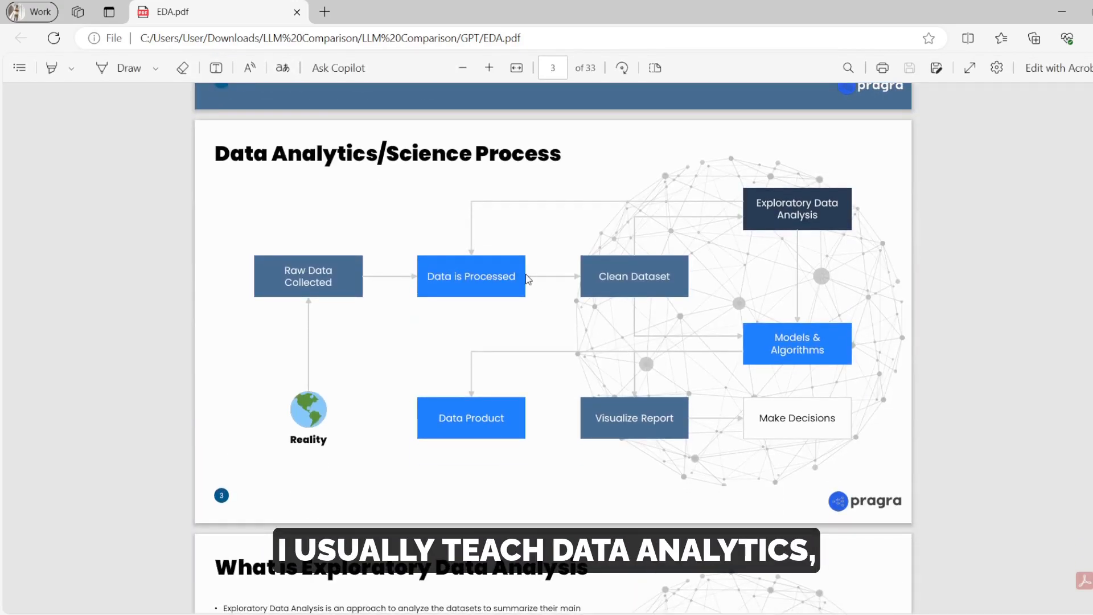
scroll("down", 3)
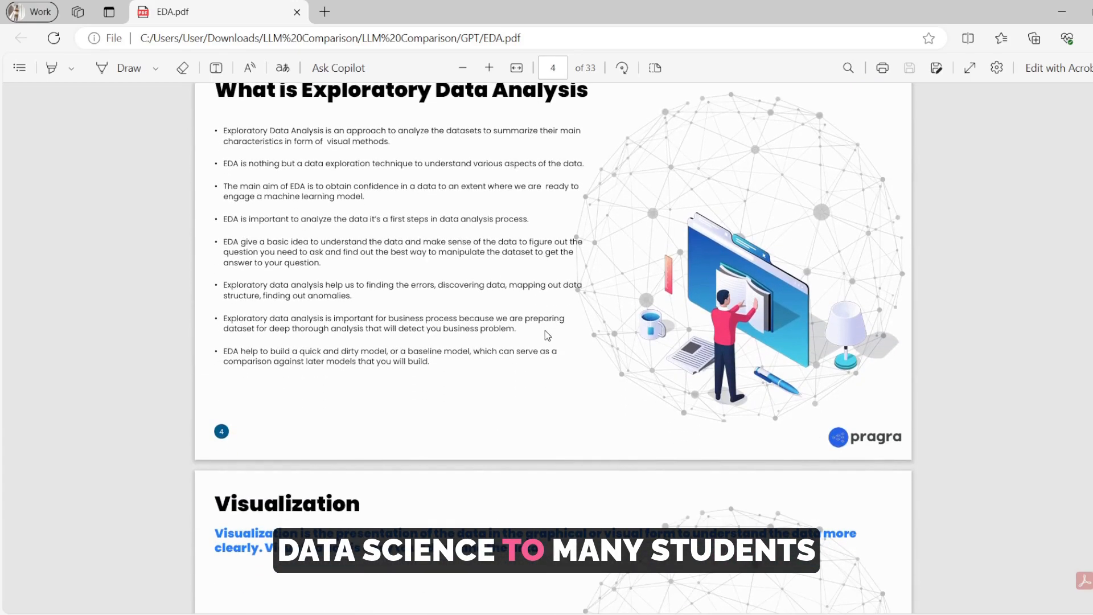
scroll("down", 3)
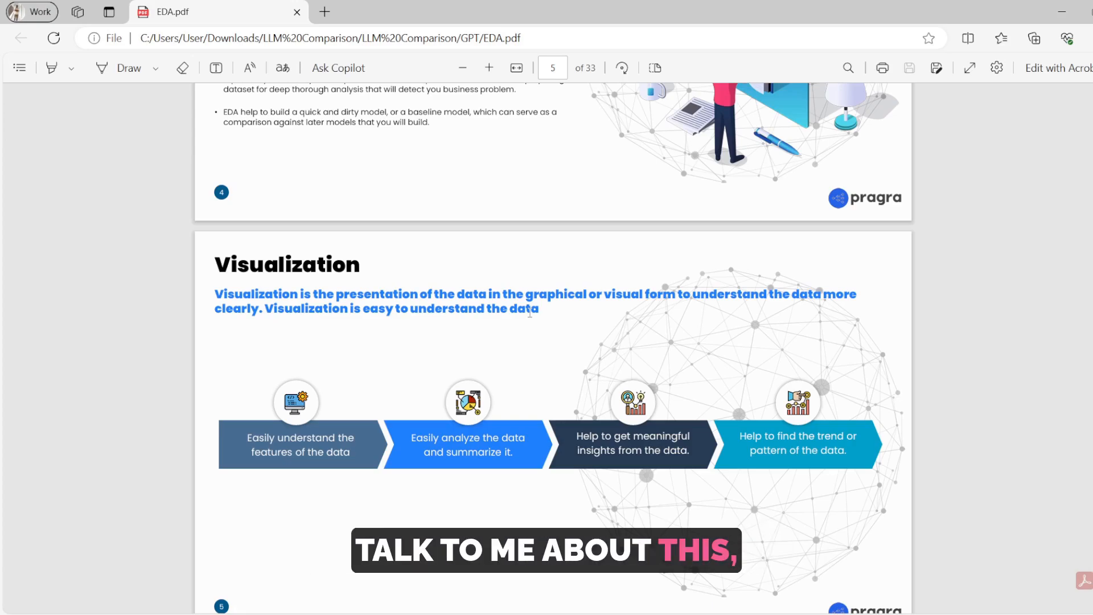
scroll("down", 3)
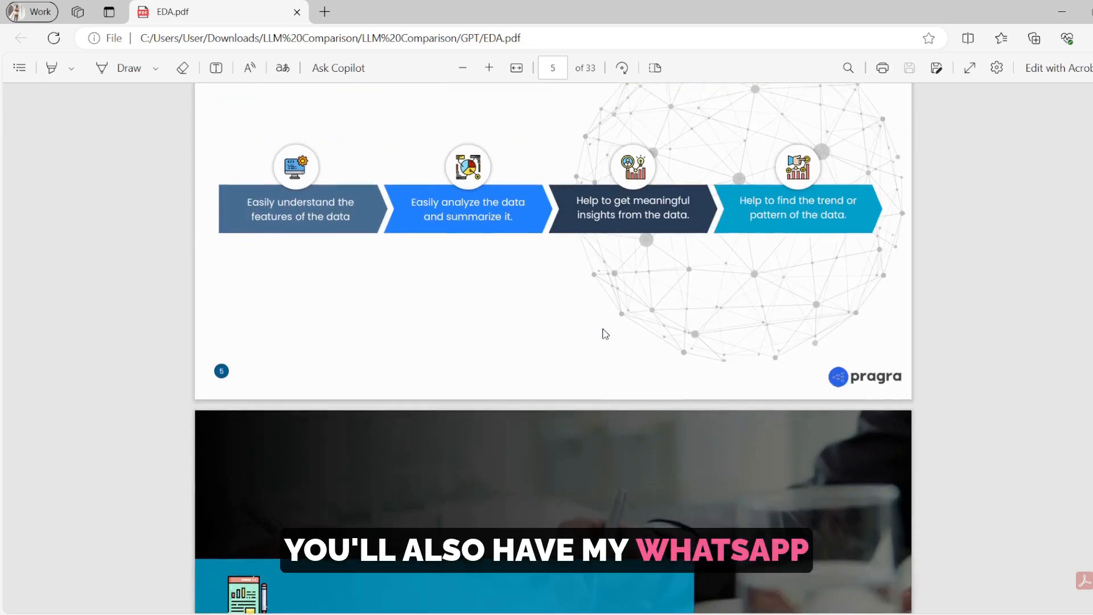
scroll("down", 3)
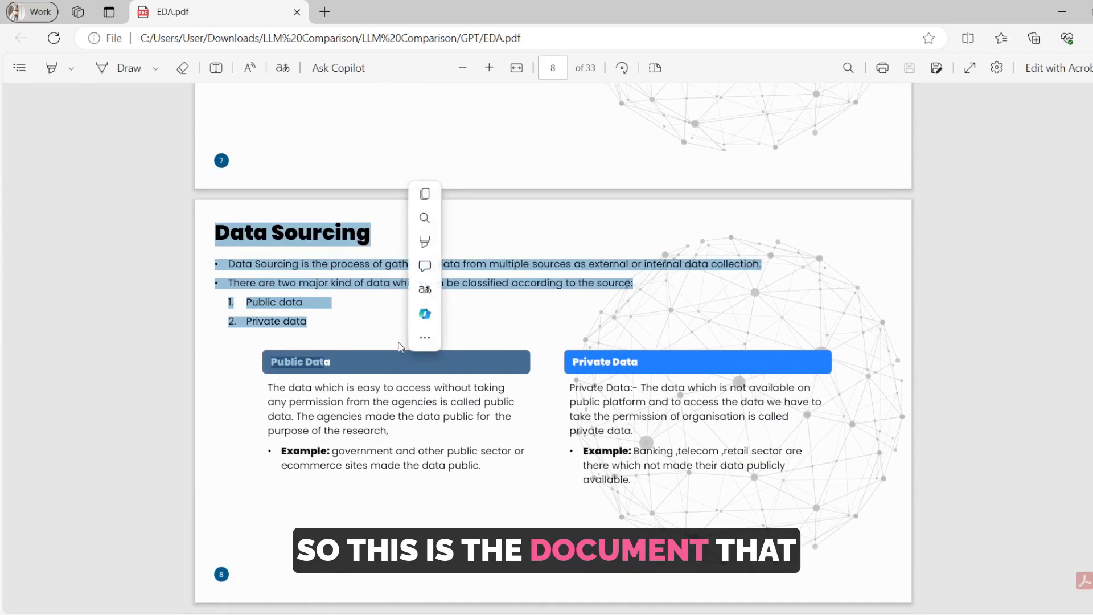
scroll("down", 3)
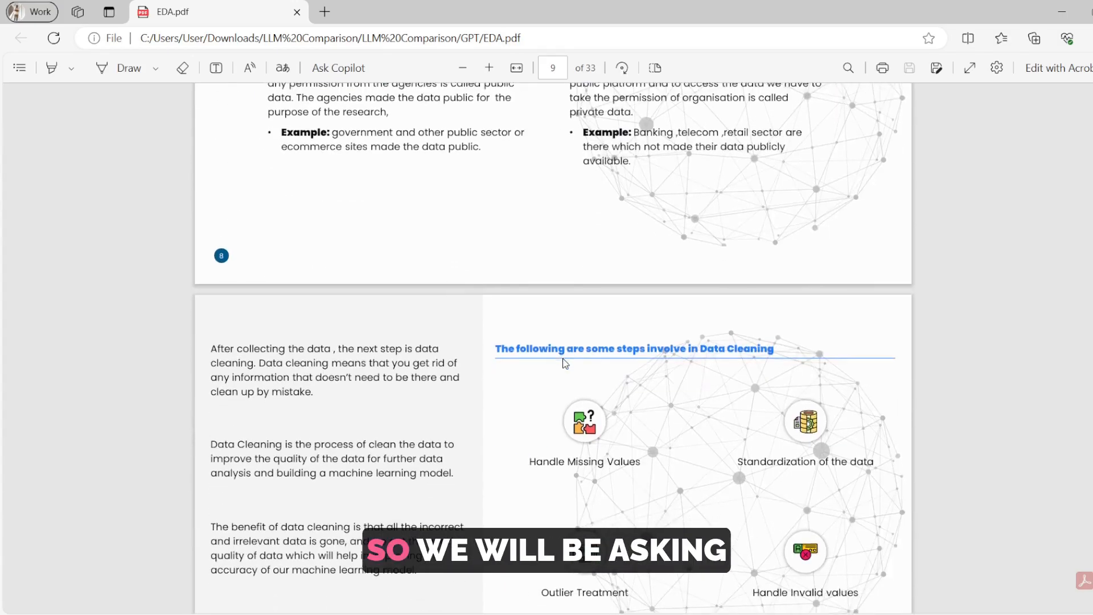
scroll("down", 3)
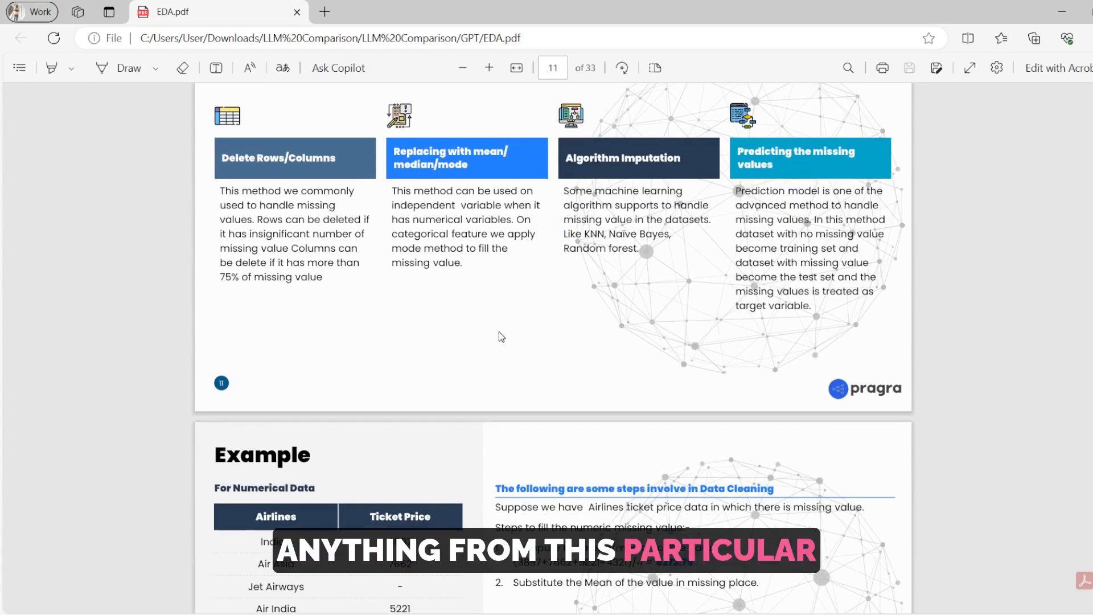
scroll("down", 3)
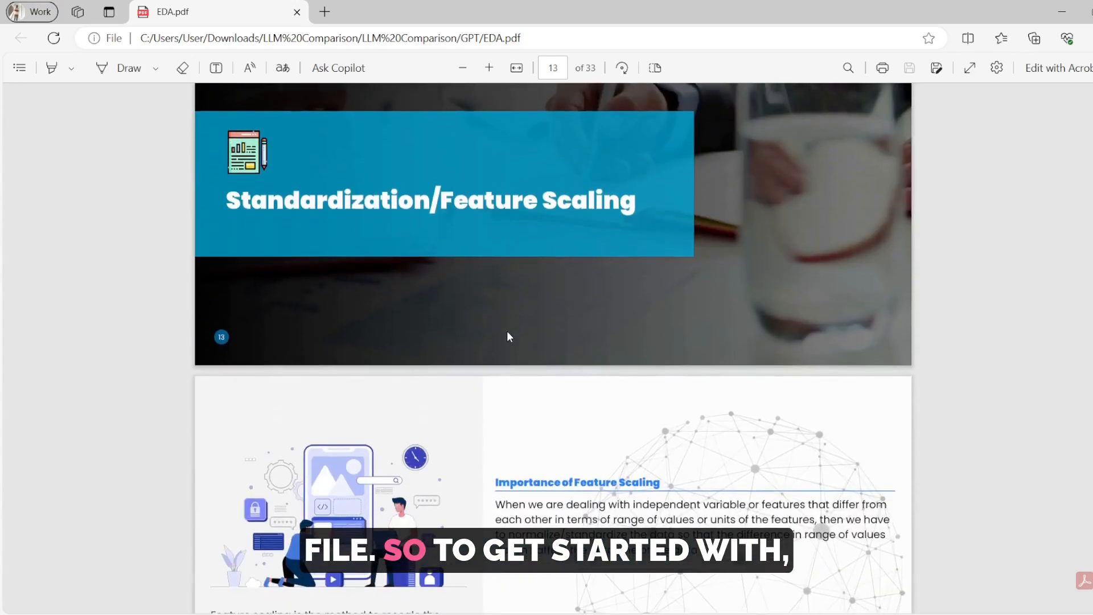
scroll("down", 3)
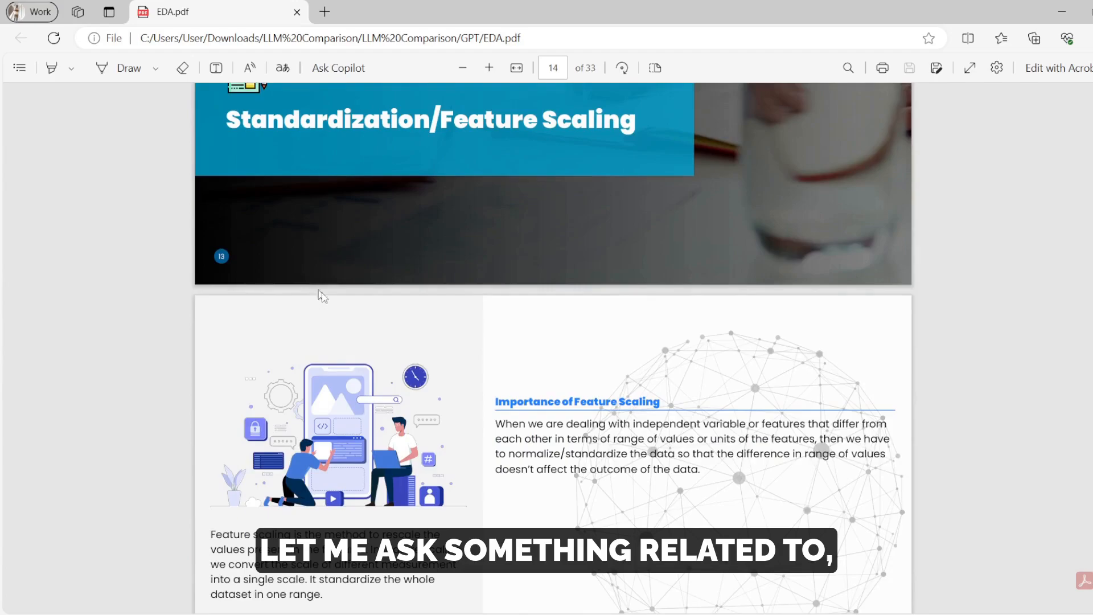
scroll("down", 3)
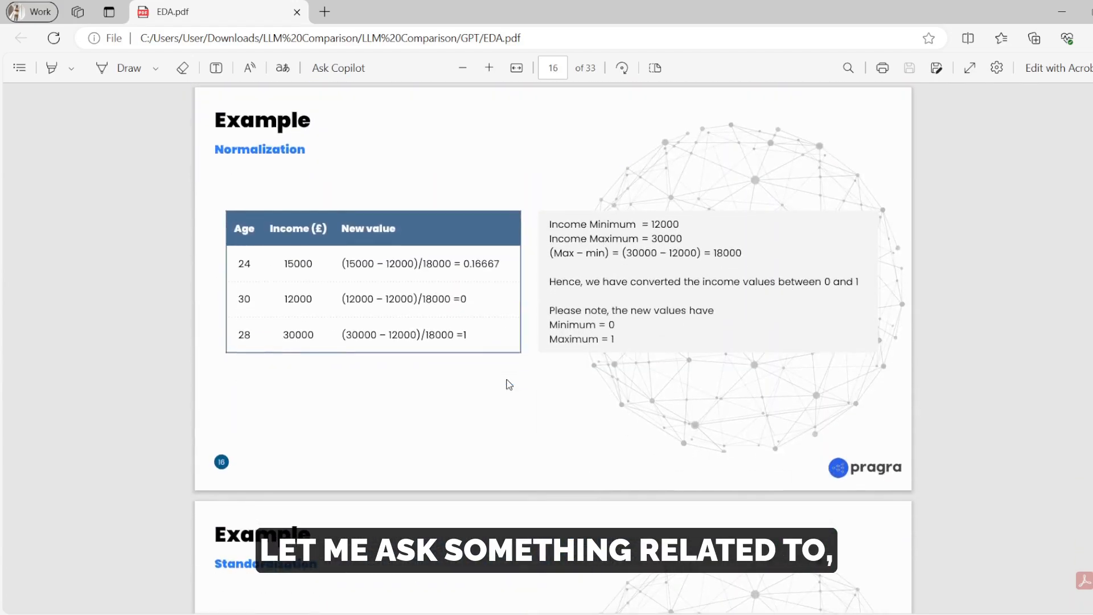
scroll("up", 3)
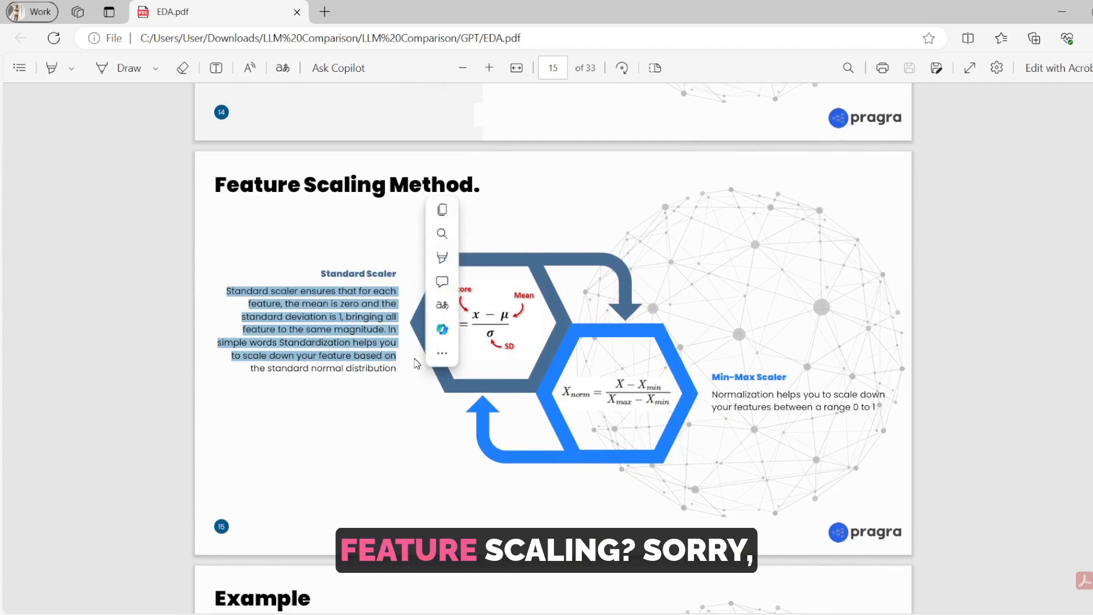
mouse_move(386, 368)
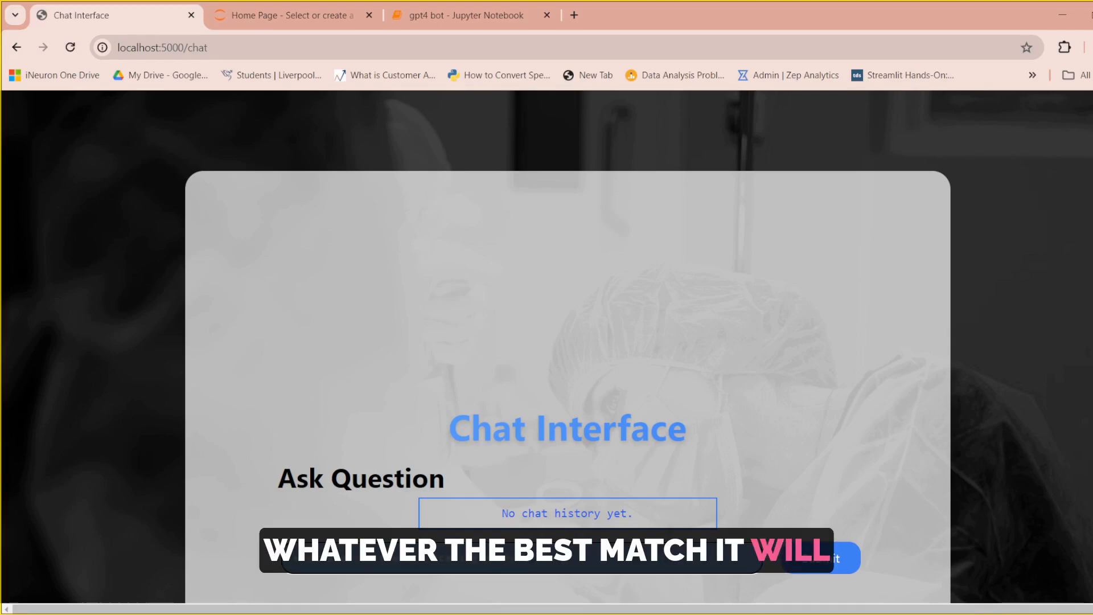
Step: Ask the chatbot 'what are the feature scaling methods'
type("what are the")
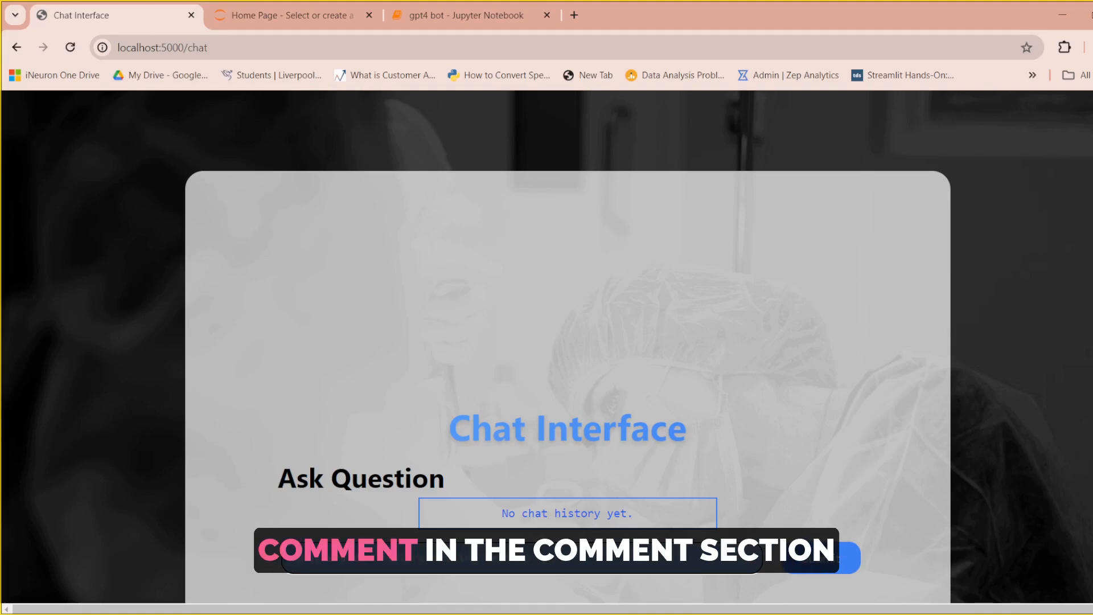
mouse_move(453, 464)
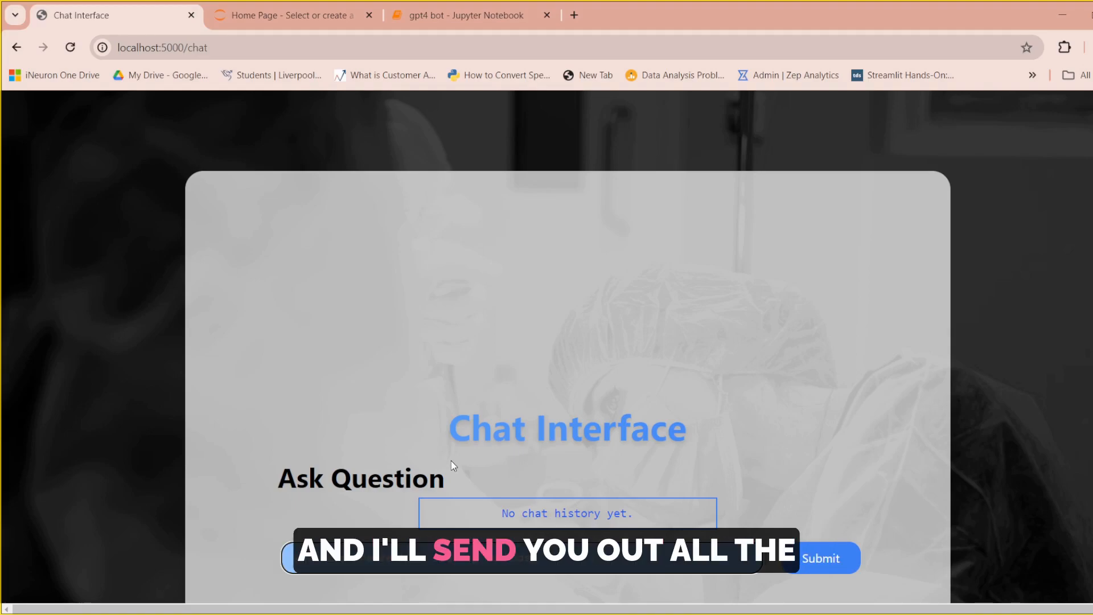
type("what are the feature scaling methods")
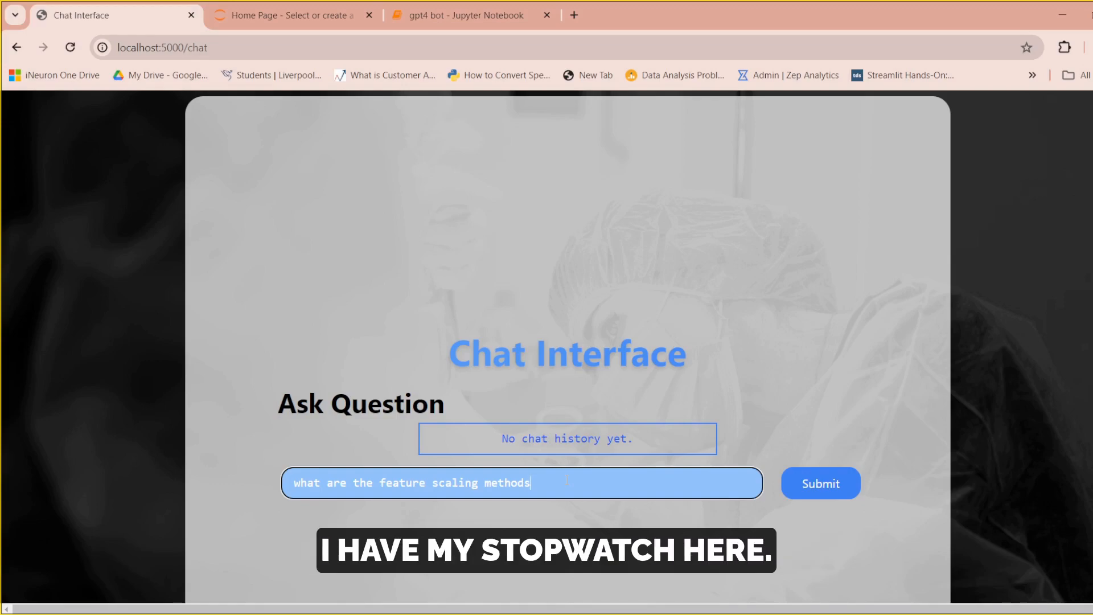
left_click(820, 483)
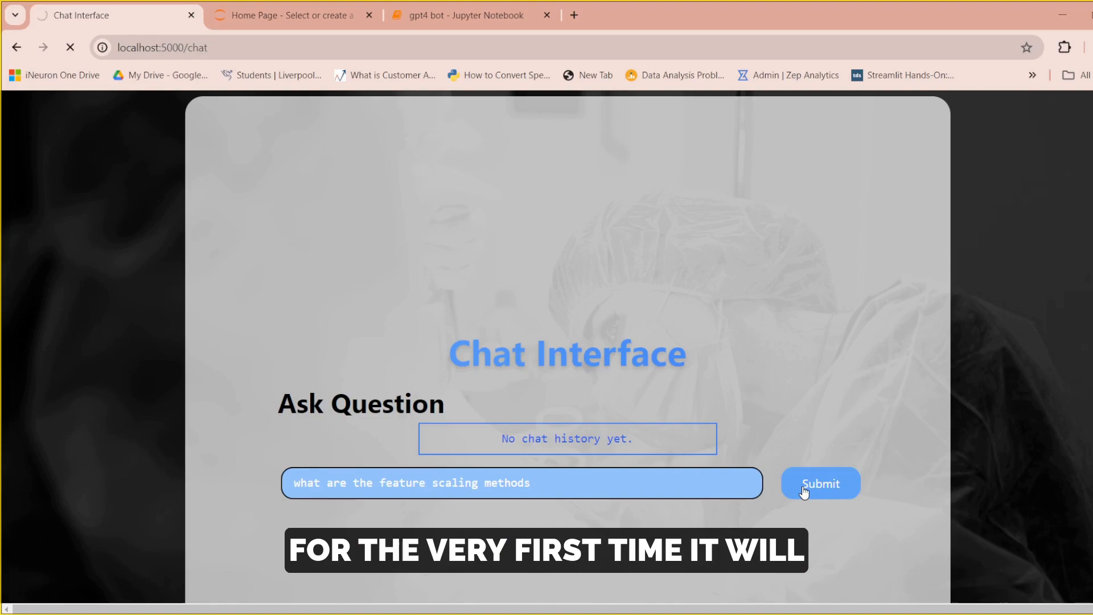
Step: Submit the feature scaling question and read the Standard Scaler and Min-Max Scaler answer
left_click(819, 483)
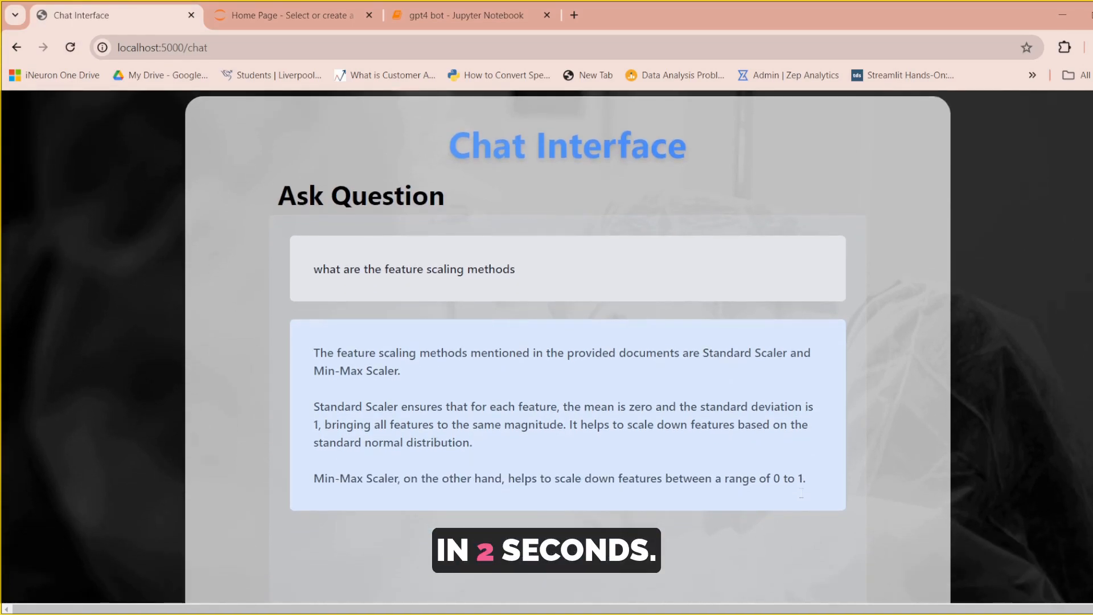
scroll("down", 3)
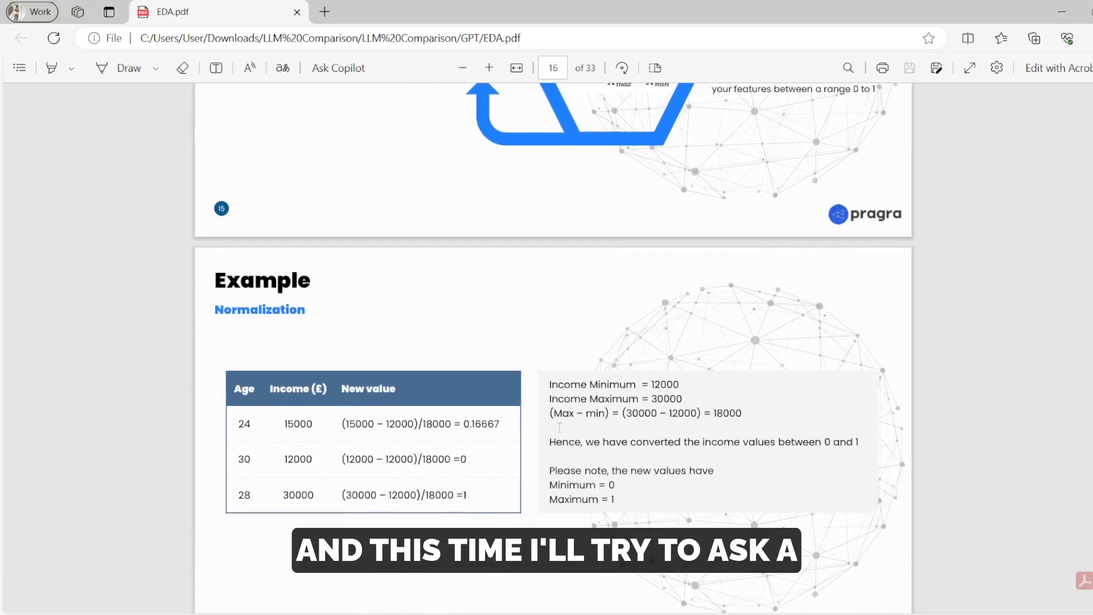
Step: Scroll EDA.pdf past Types of Data and Analysis to the Univariate and Bivariate Analysis pages
scroll("down", 3)
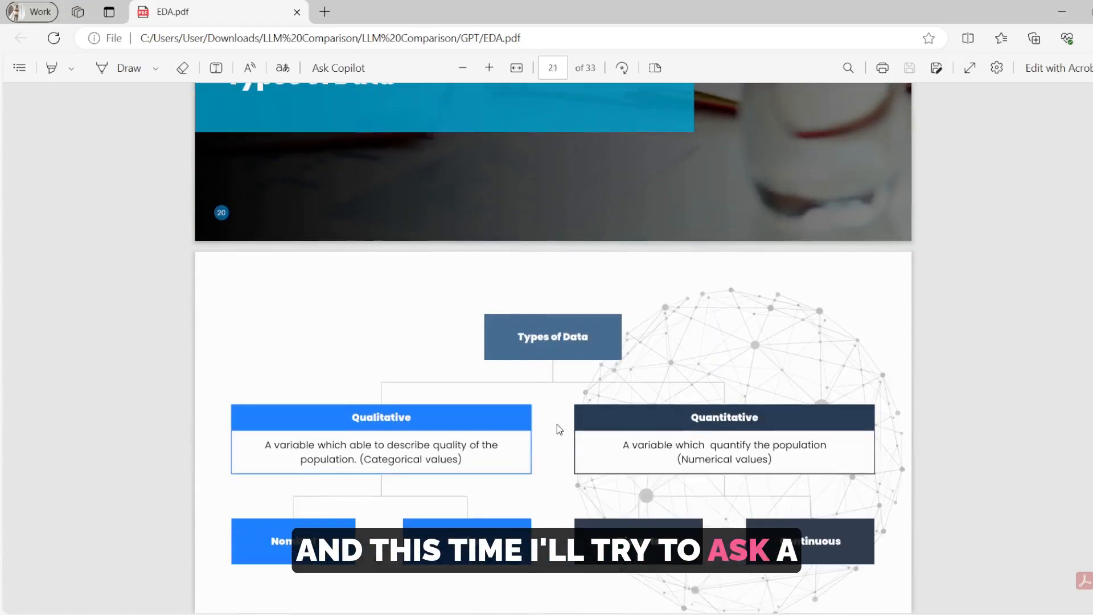
scroll("down", 3)
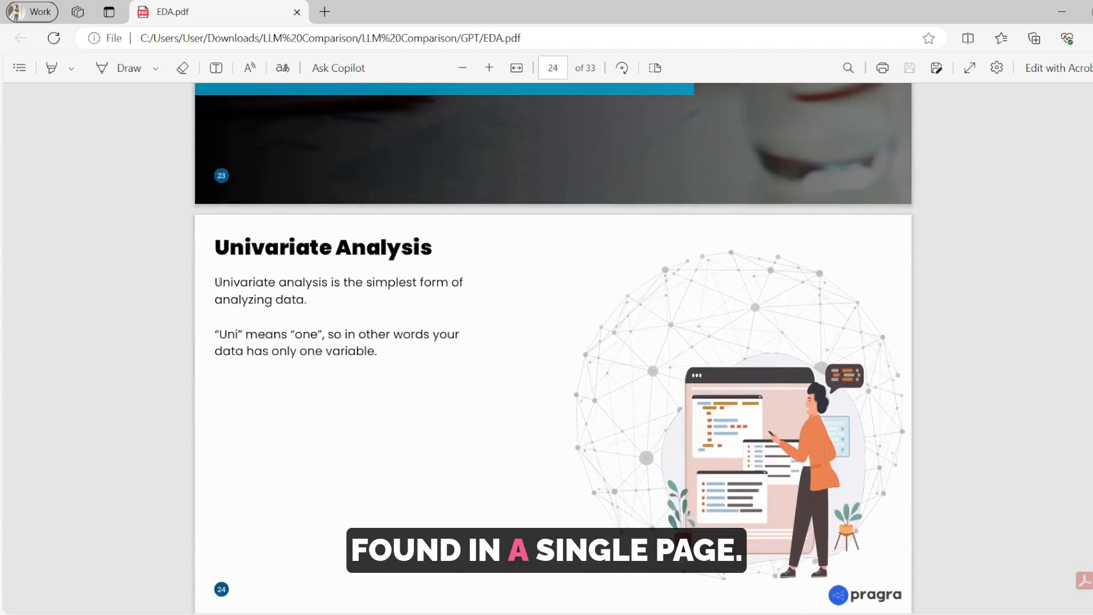
scroll("up", 3)
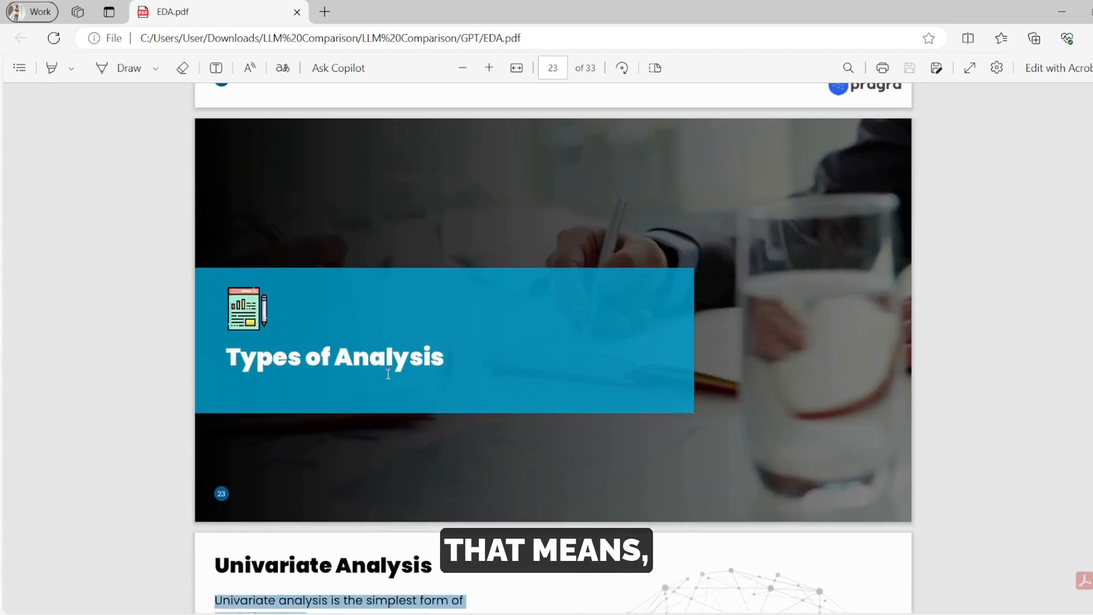
scroll("down", 3)
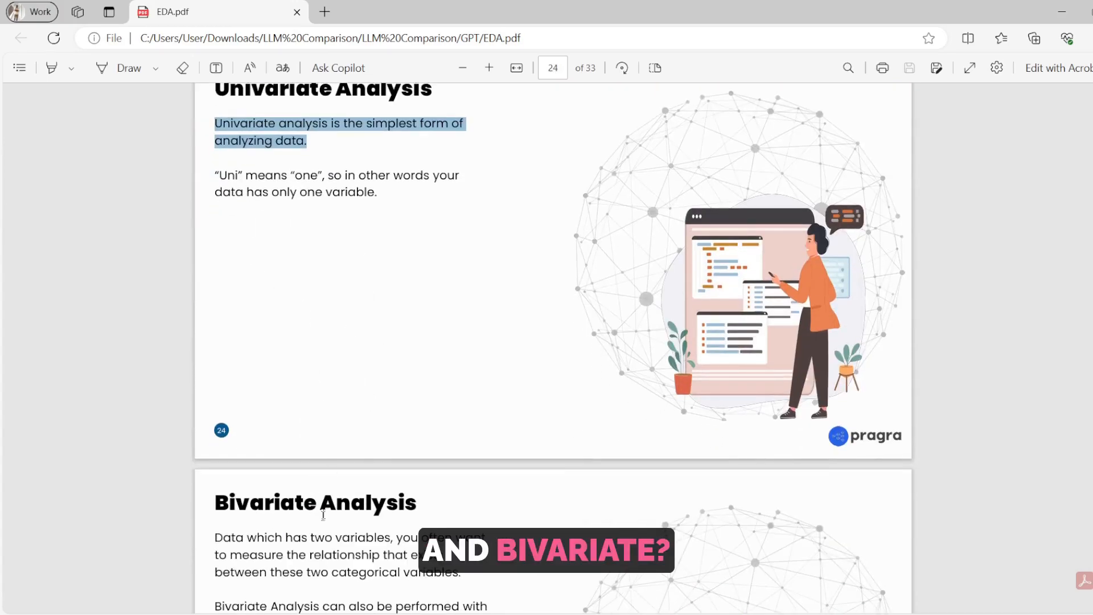
scroll("down", 3)
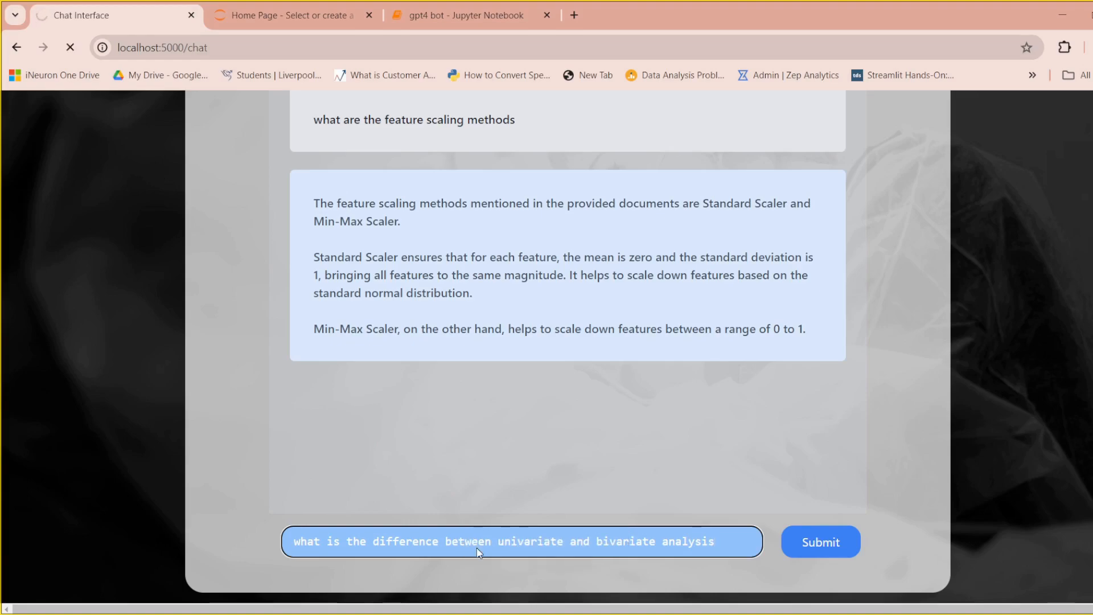
Step: Submit the univariate vs bivariate question and read the one-variable versus two-variable answer
left_click(820, 542)
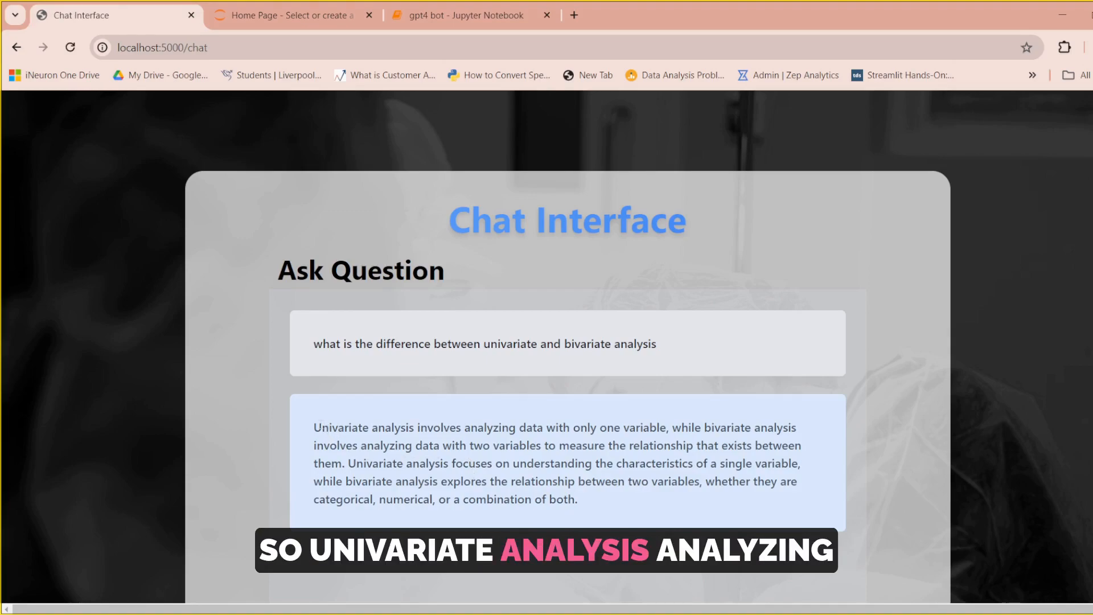
scroll("up", 3)
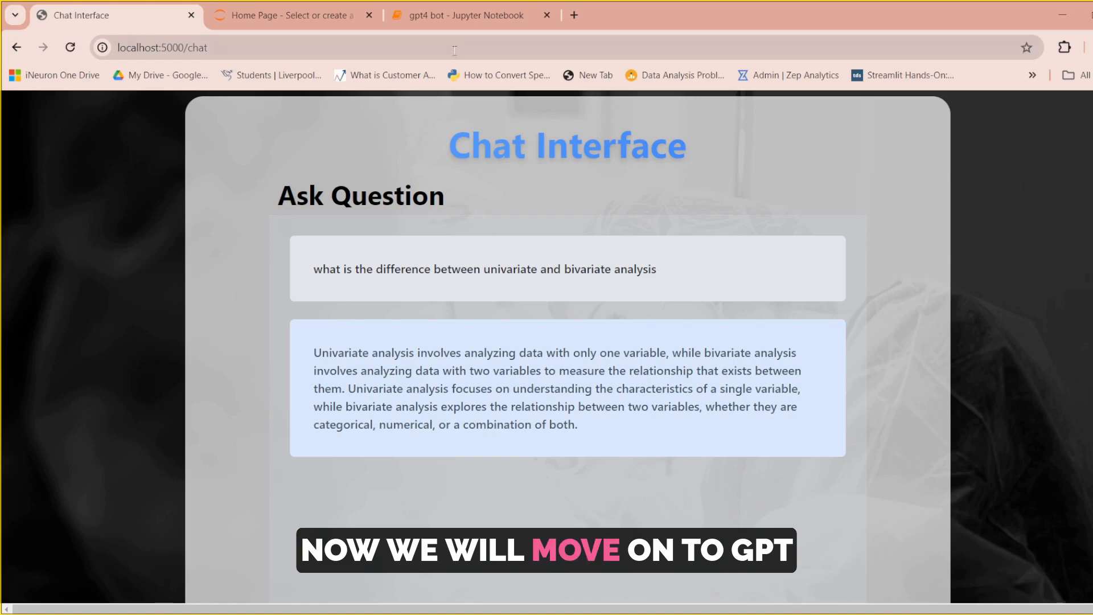
Step: In the GPT-4 bot notebook, run the chain-building cell, which fails with a missing API key ValidationError
left_click(470, 15)
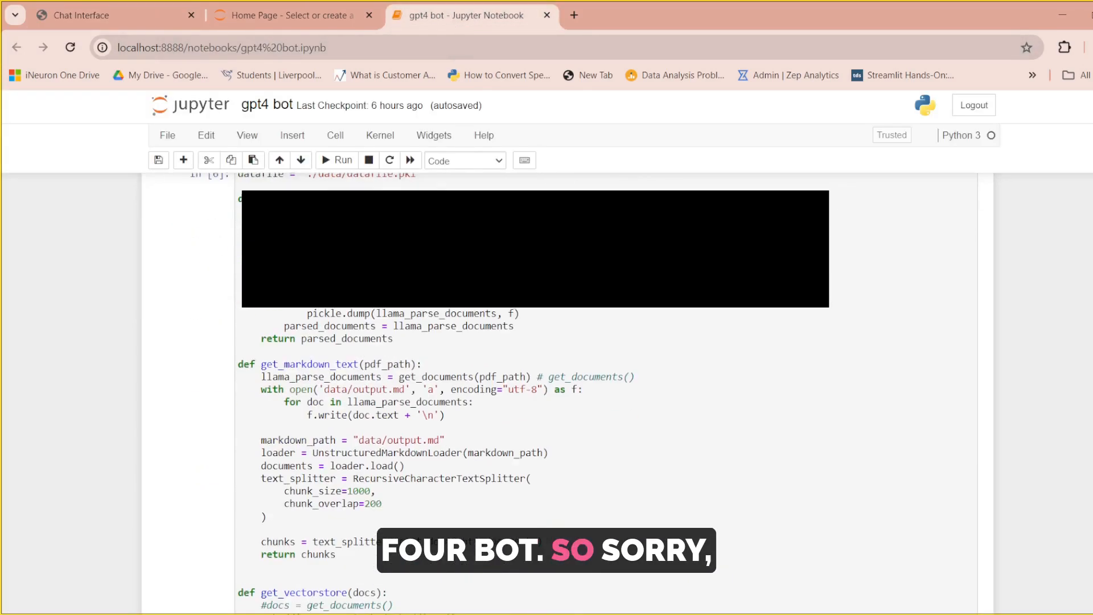
scroll("up", 3)
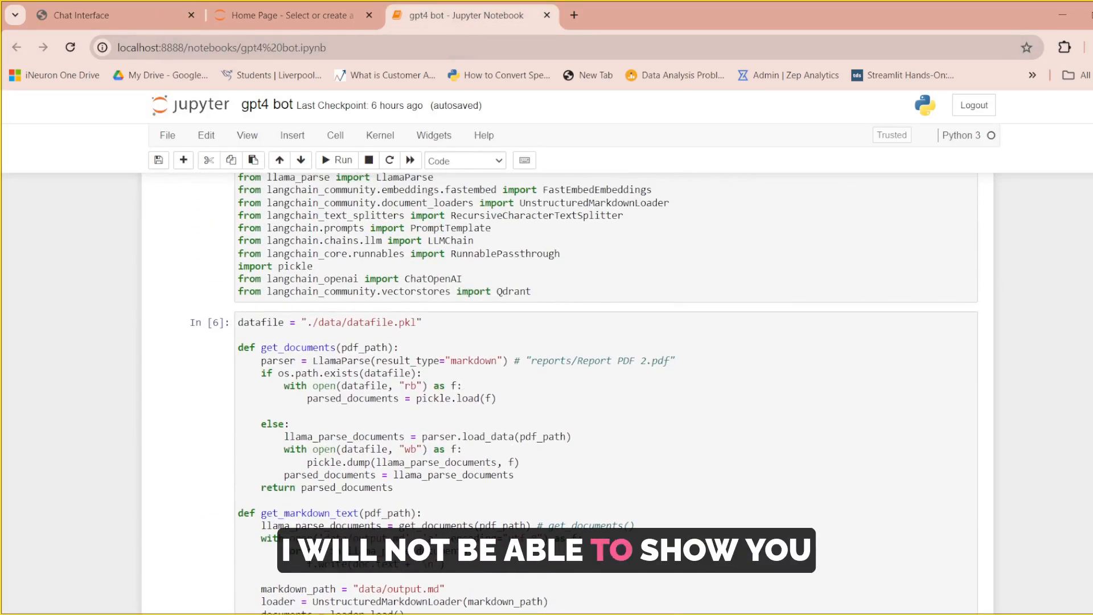
scroll("up", 3)
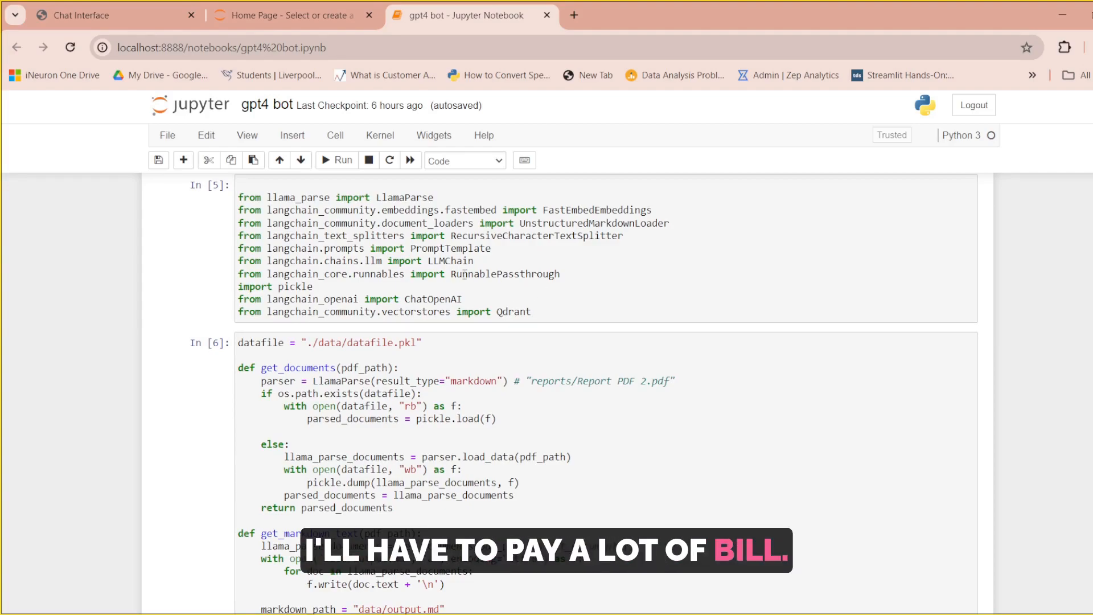
scroll("down", 3)
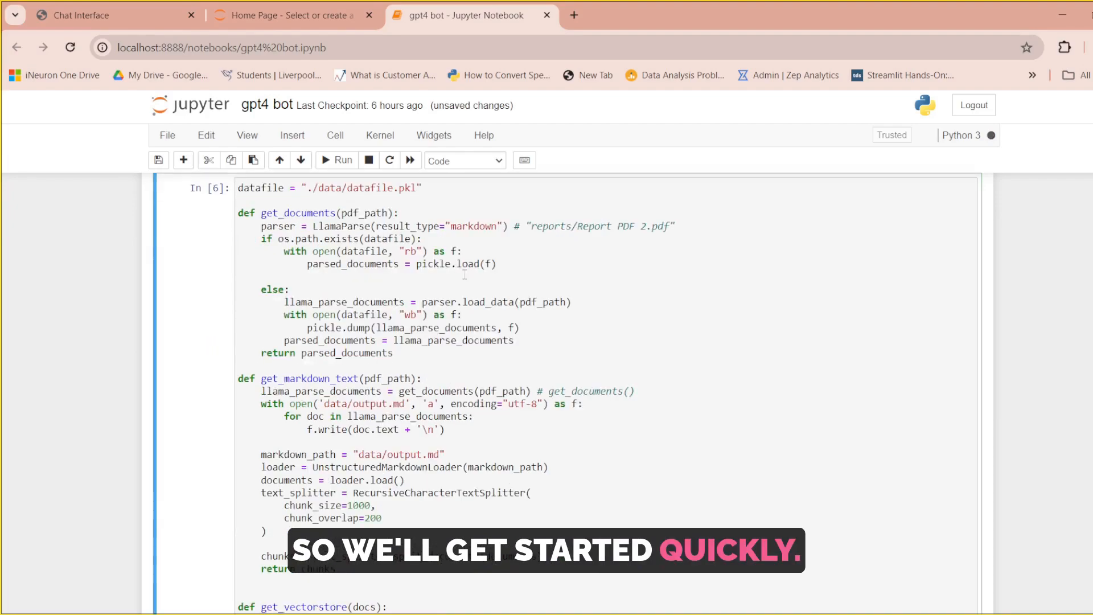
scroll("down", 3)
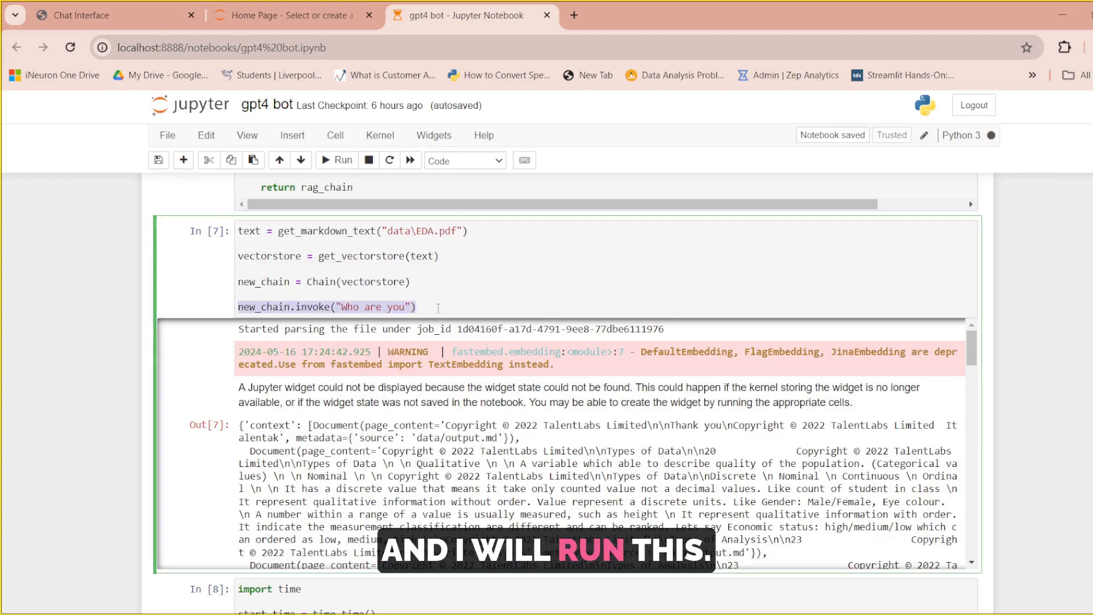
left_click(338, 161)
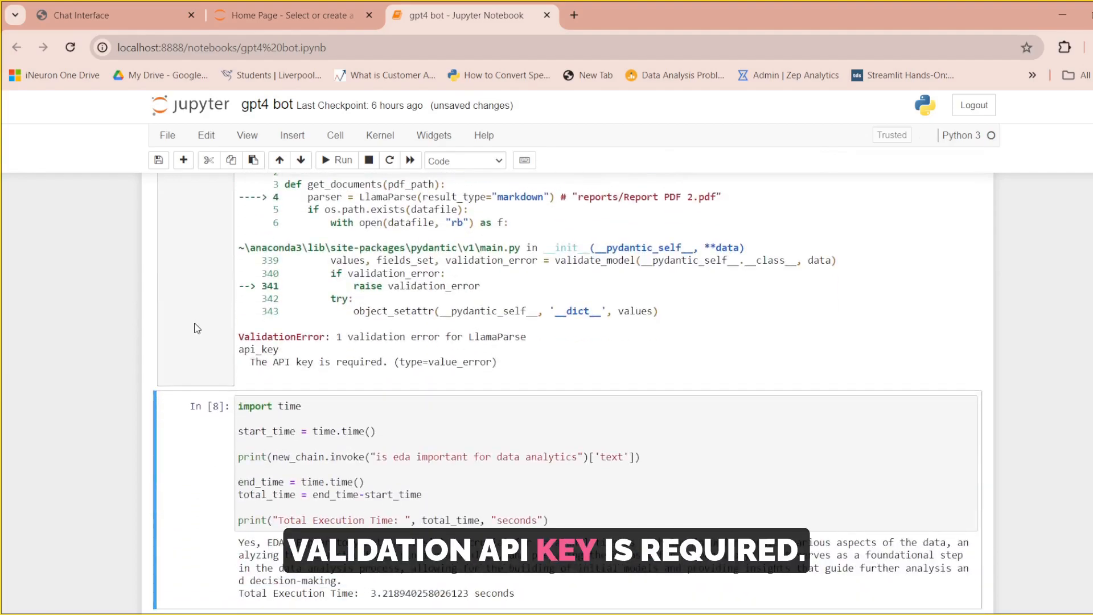
Step: Scroll back to the top to rerun the import and helper-function cells
scroll("up", 3)
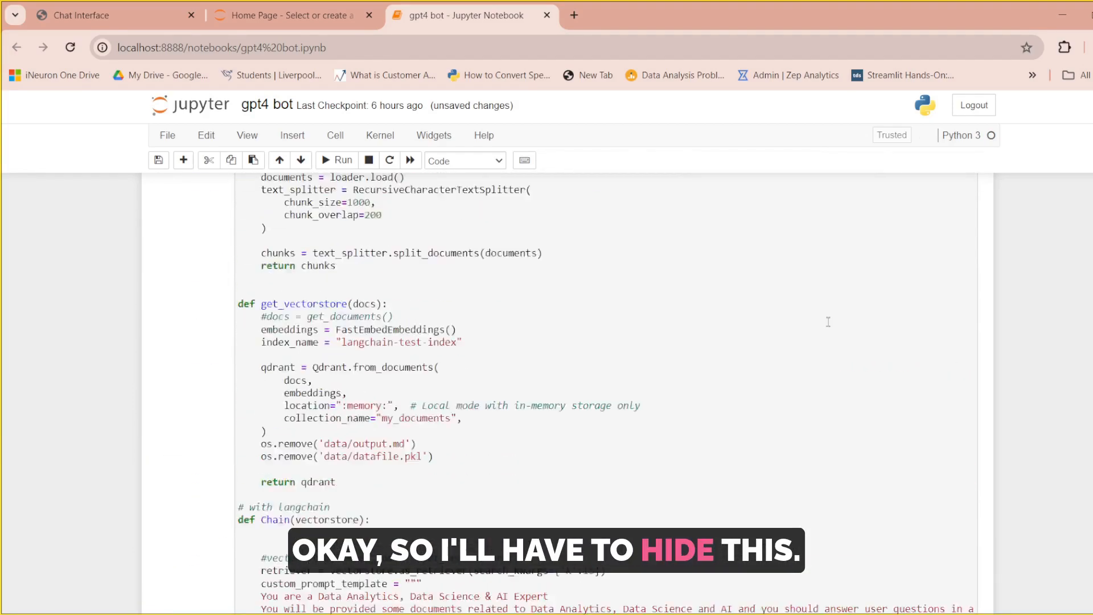
scroll("up", 3)
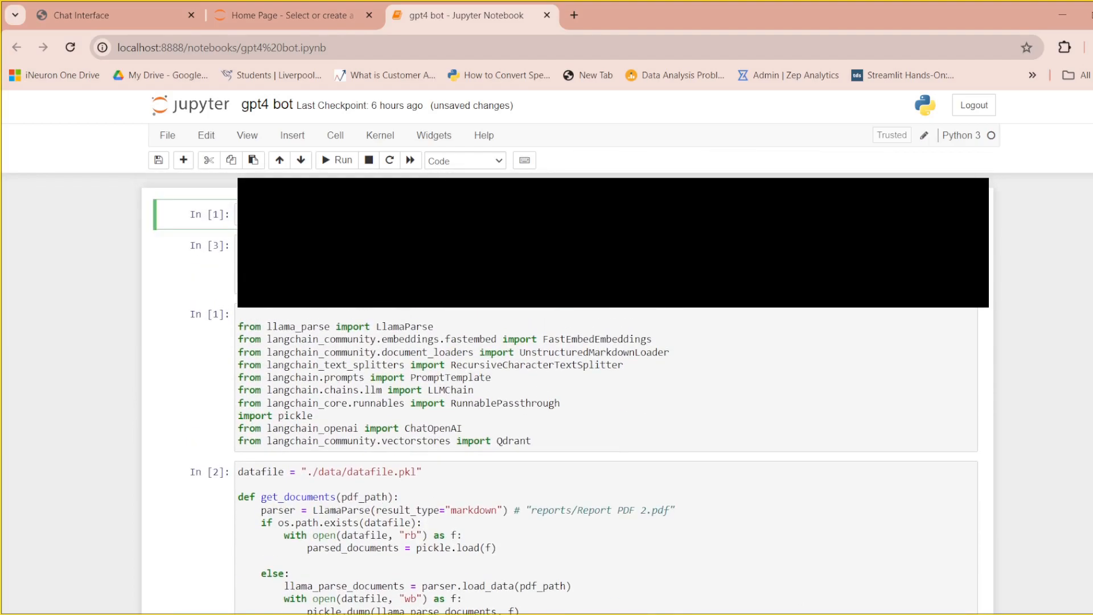
scroll("down", 3)
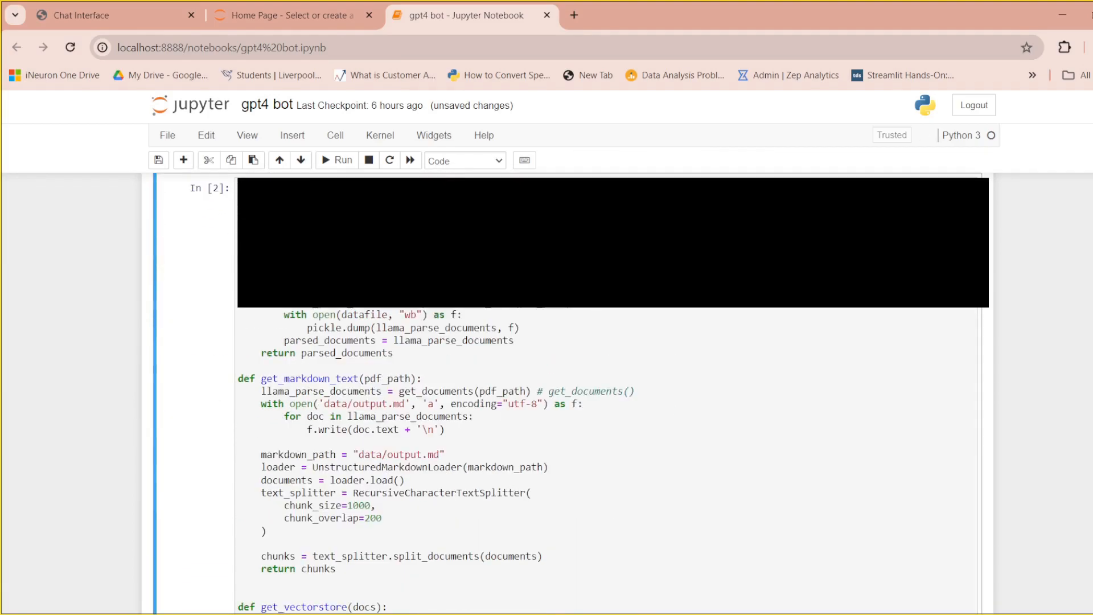
scroll("down", 3)
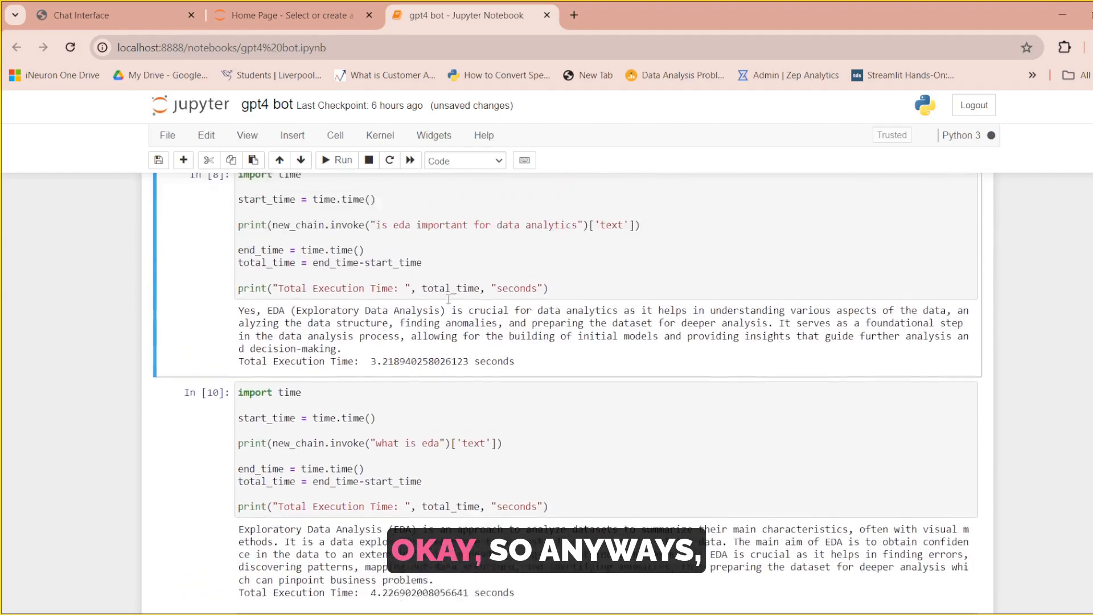
scroll("up", 3)
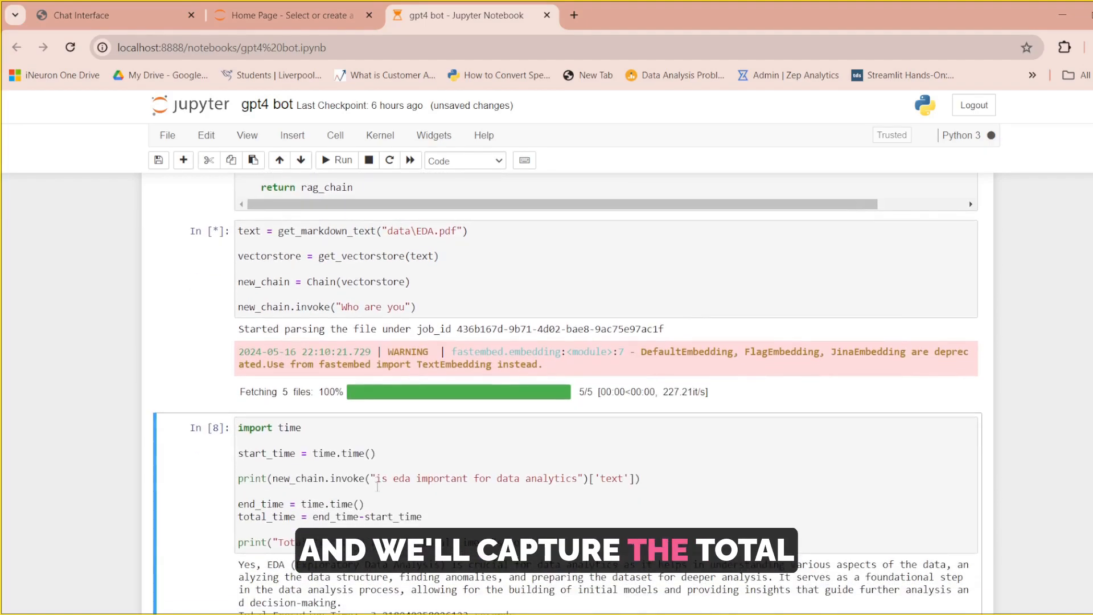
left_click(112, 15)
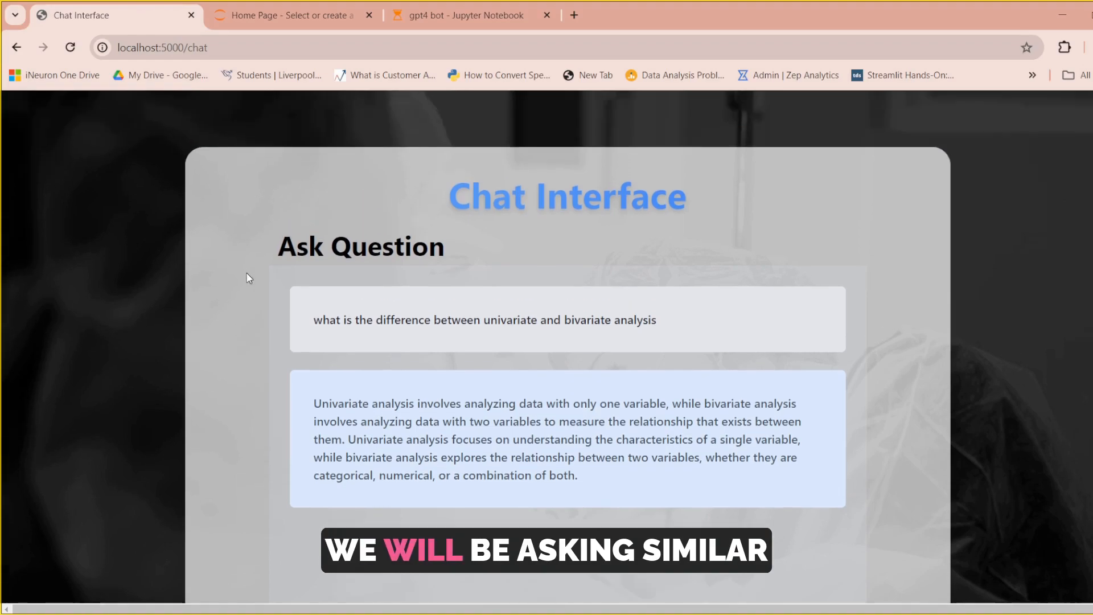
scroll("down", 3)
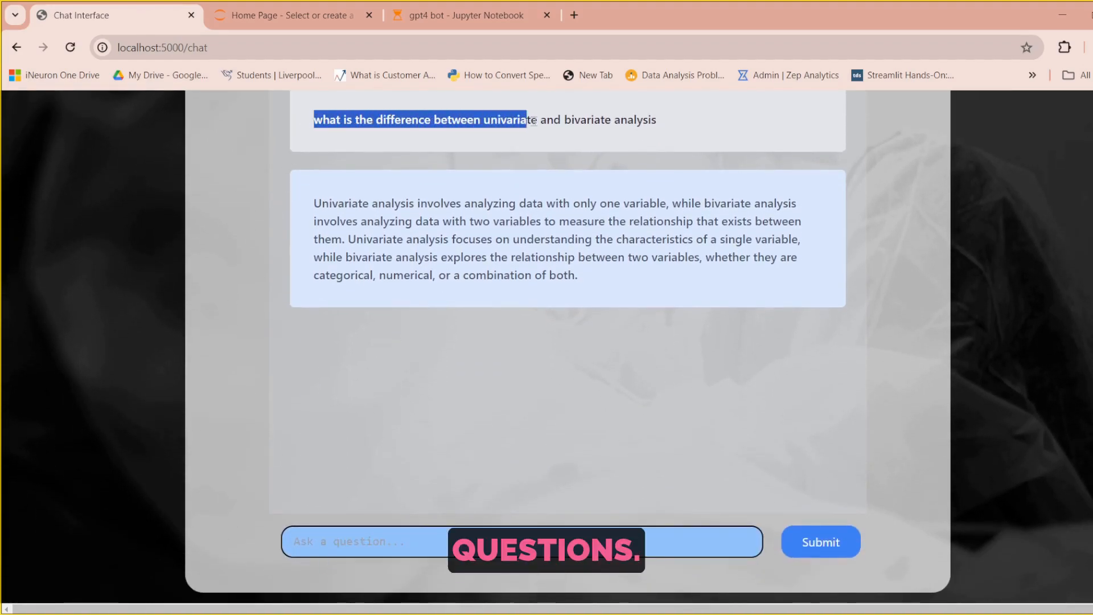
left_click(467, 15)
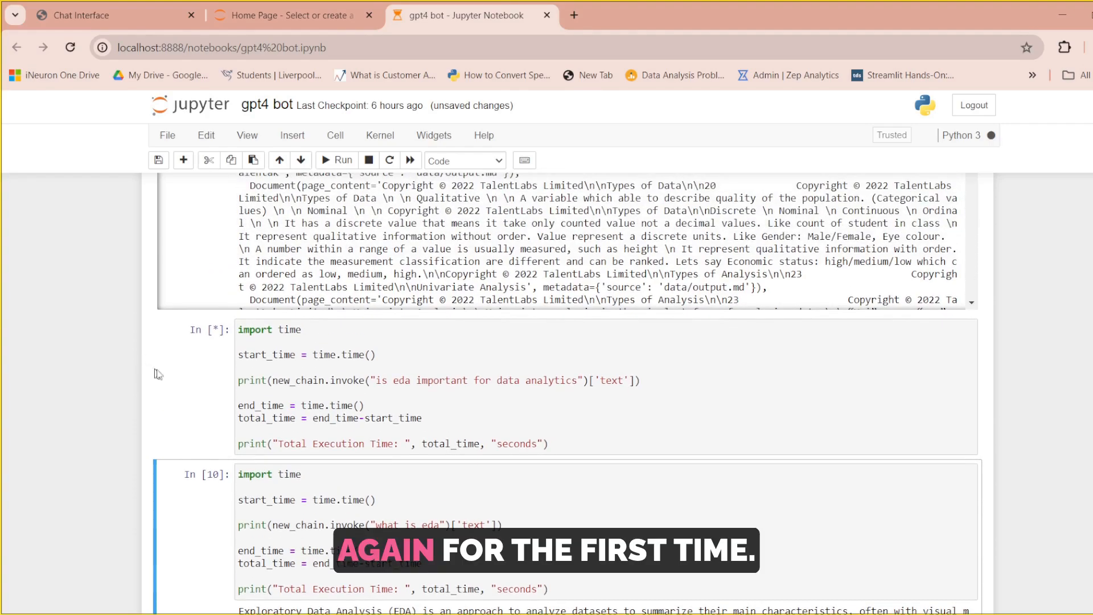
Step: Run the GPT-4 timing cells for the EDA-importance and univariate vs bivariate questions and note the execution times
left_click(340, 160)
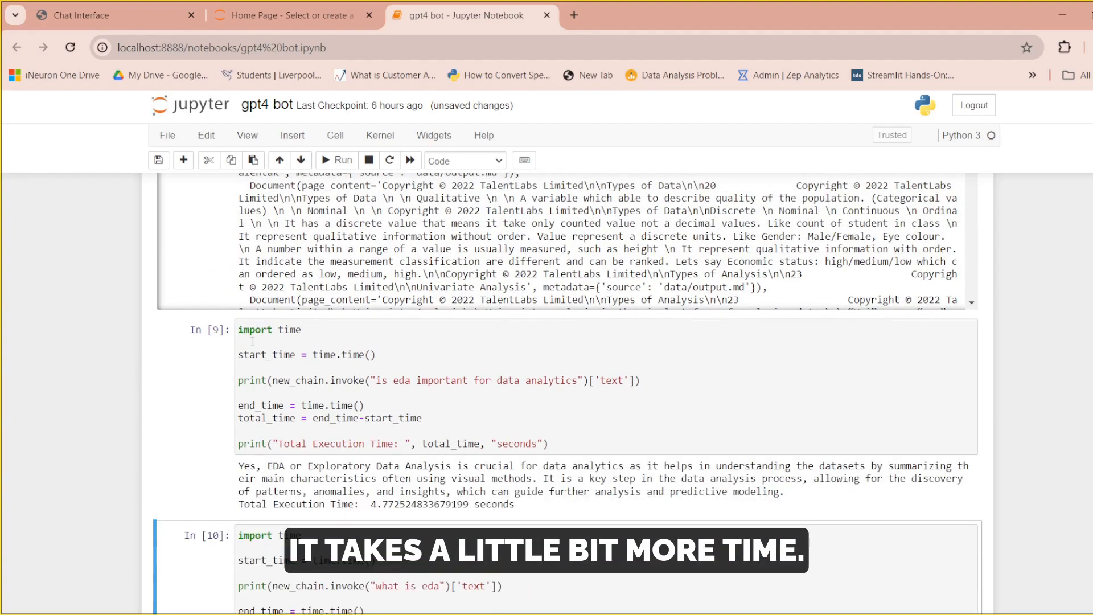
scroll("down", 3)
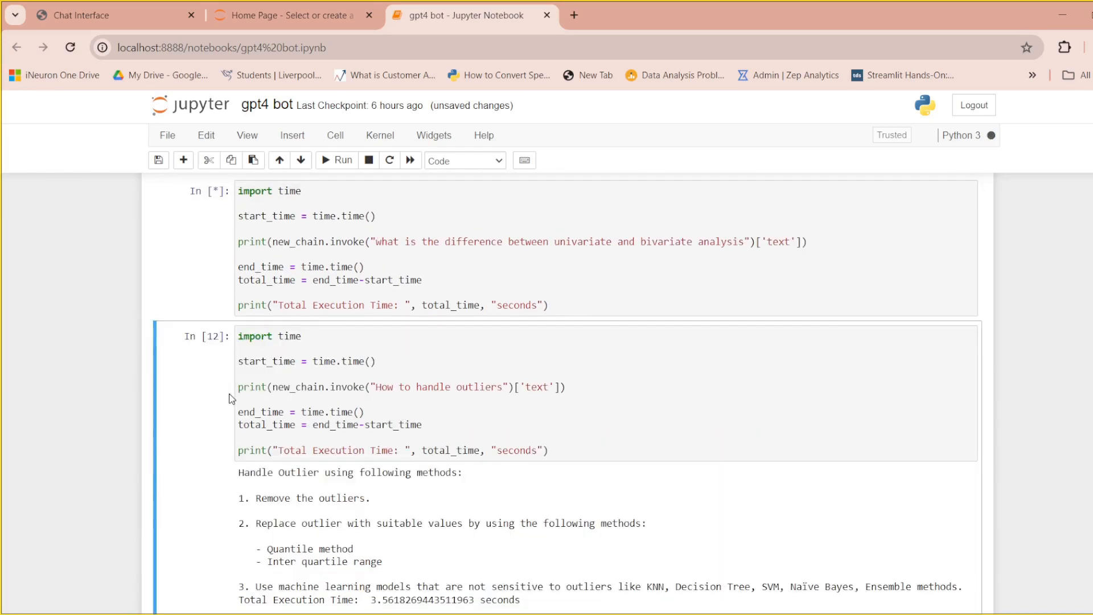
scroll("down", 3)
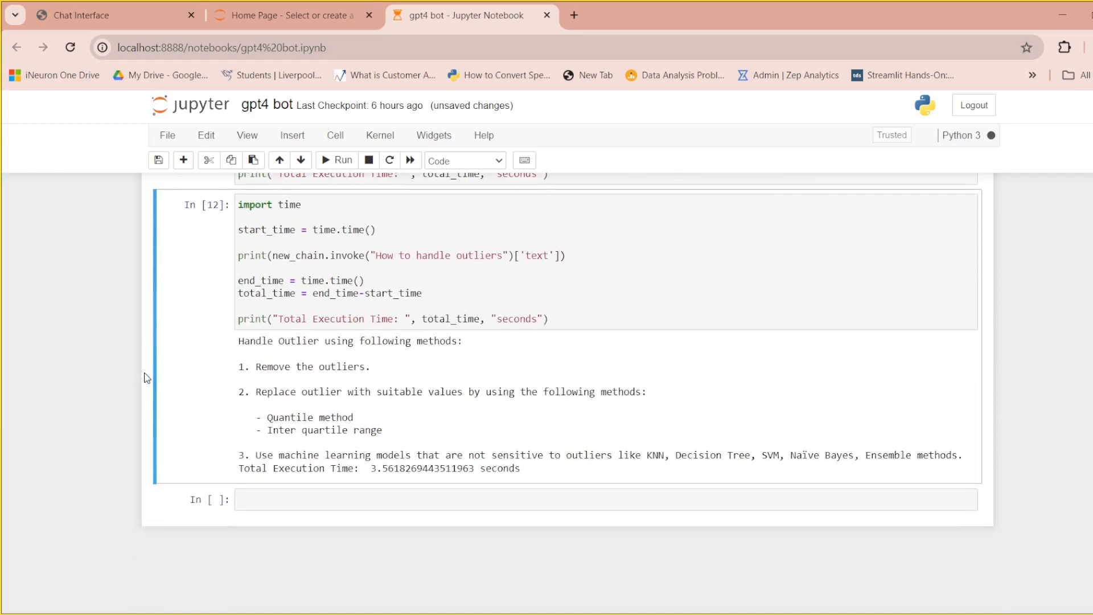
scroll("up", 3)
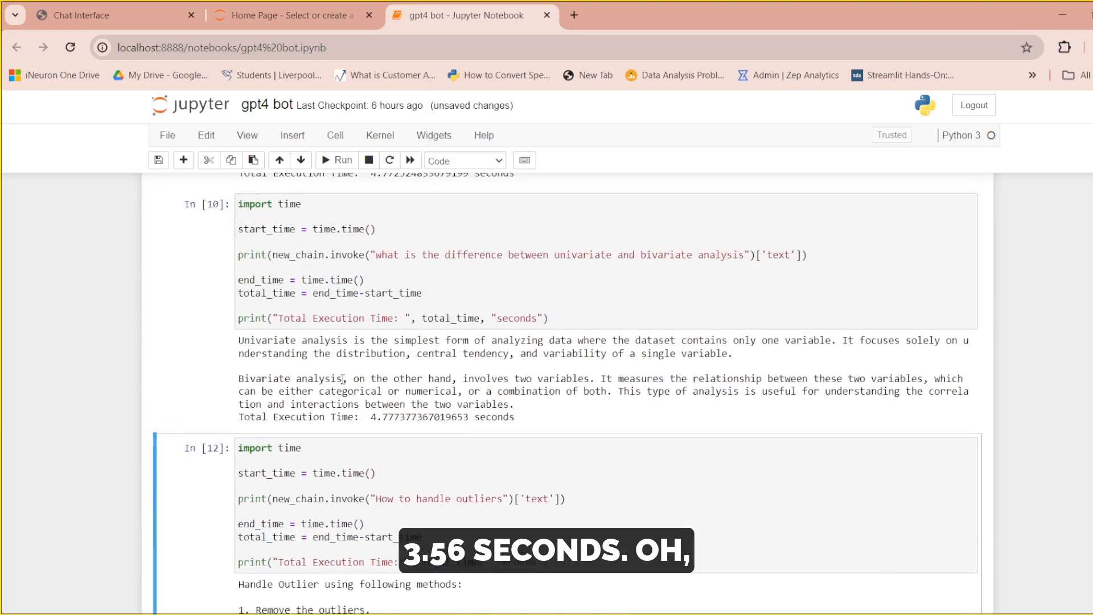
scroll("down", 3)
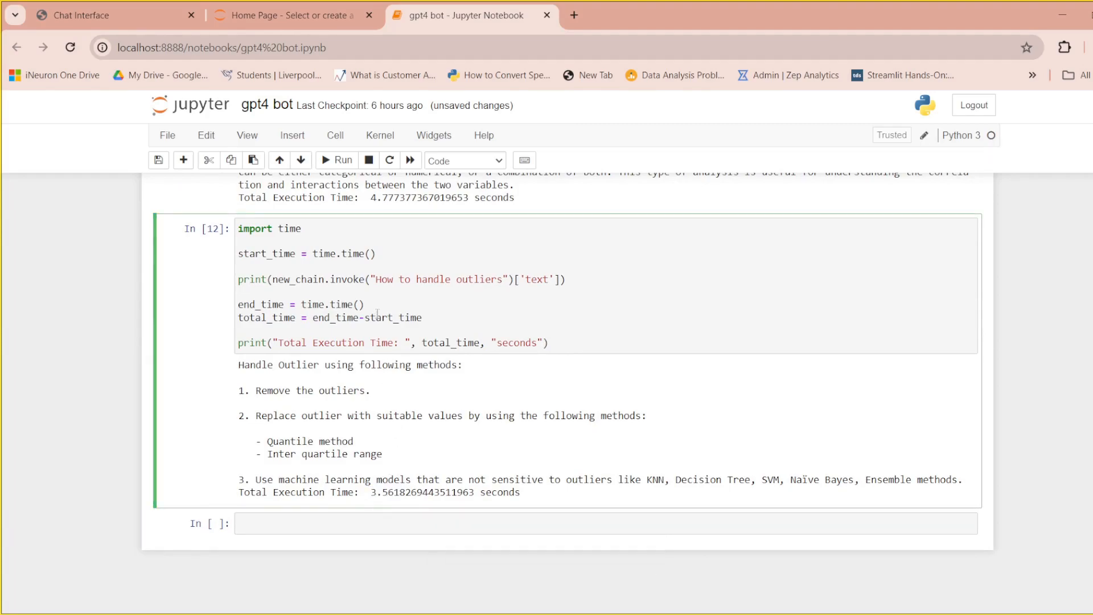
scroll("up", 3)
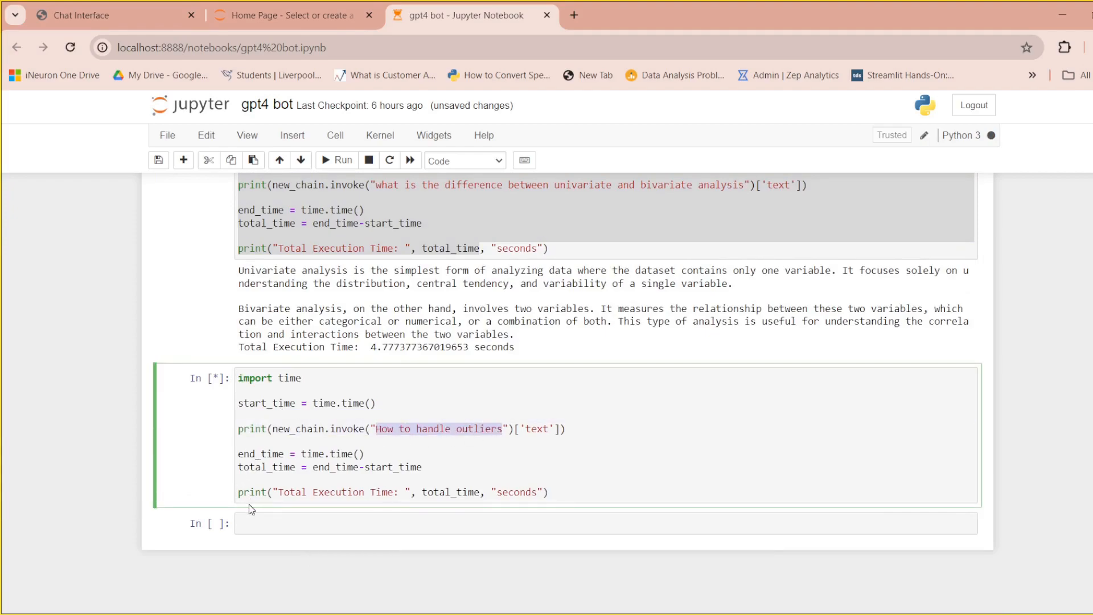
Step: Run the 'How to handle outliers' timing cell (about 5 s) and return to the Groq chat
left_click(337, 159)
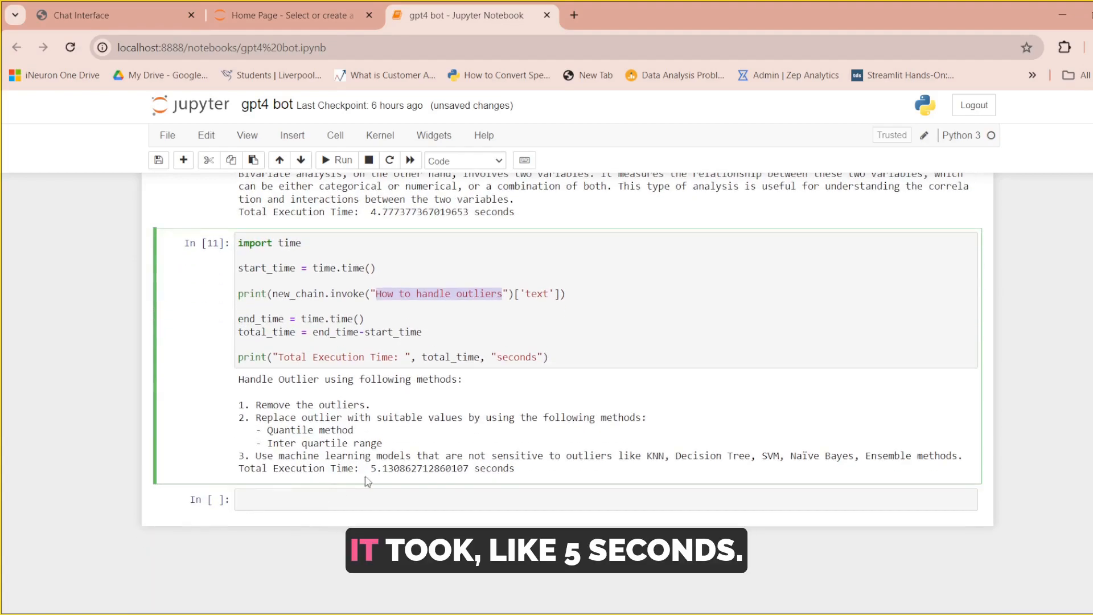
left_click(105, 15)
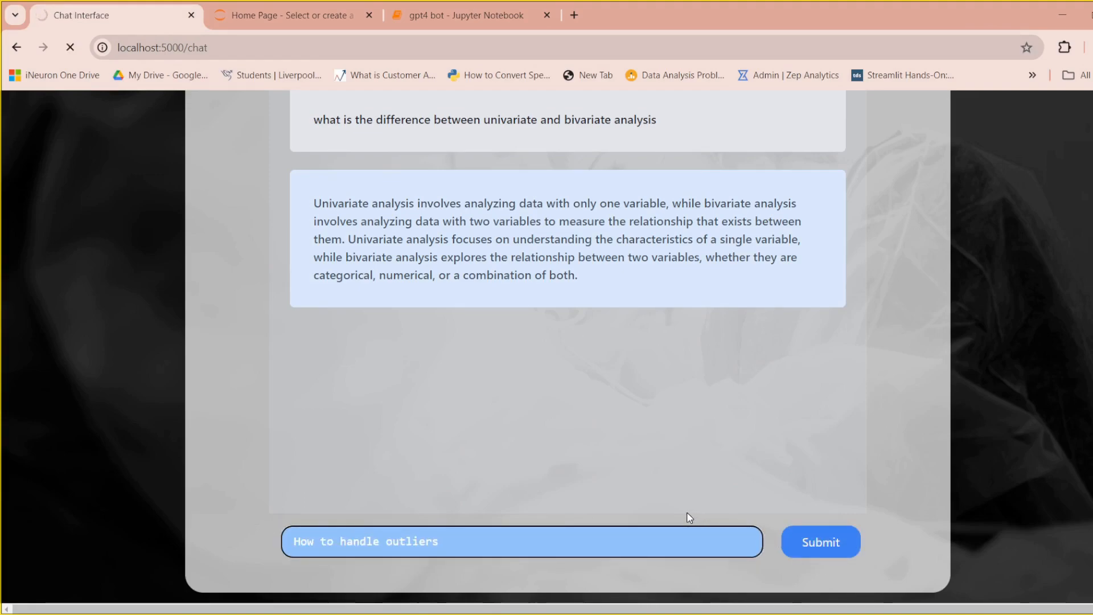
mouse_move(610, 459)
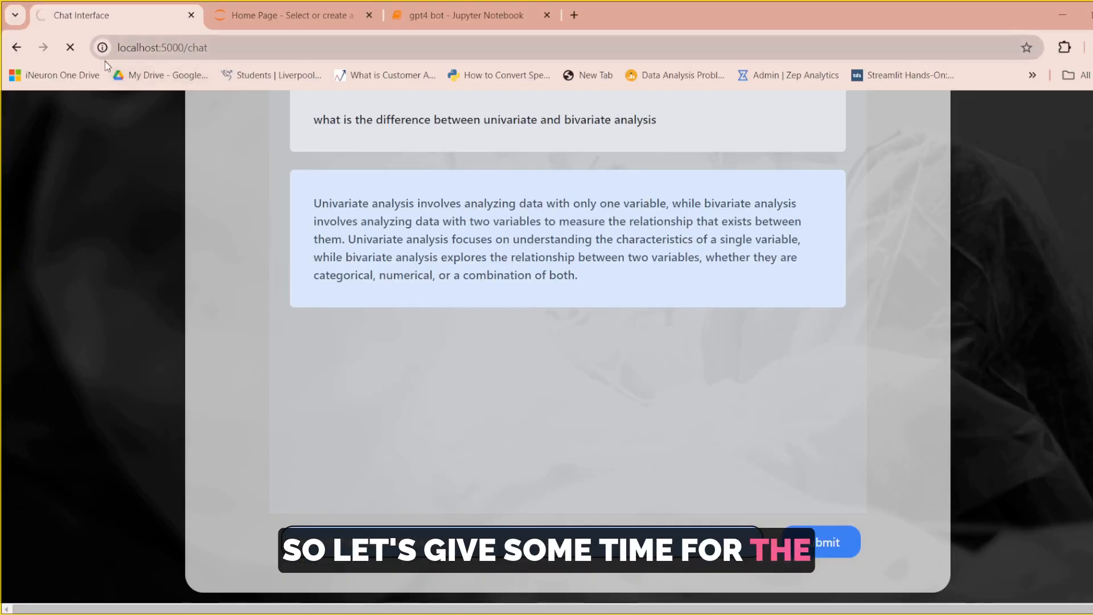
Step: Check the 5.13 s outliers timing in the GPT-4 bot notebook while the Groq answer stalls
left_click(462, 15)
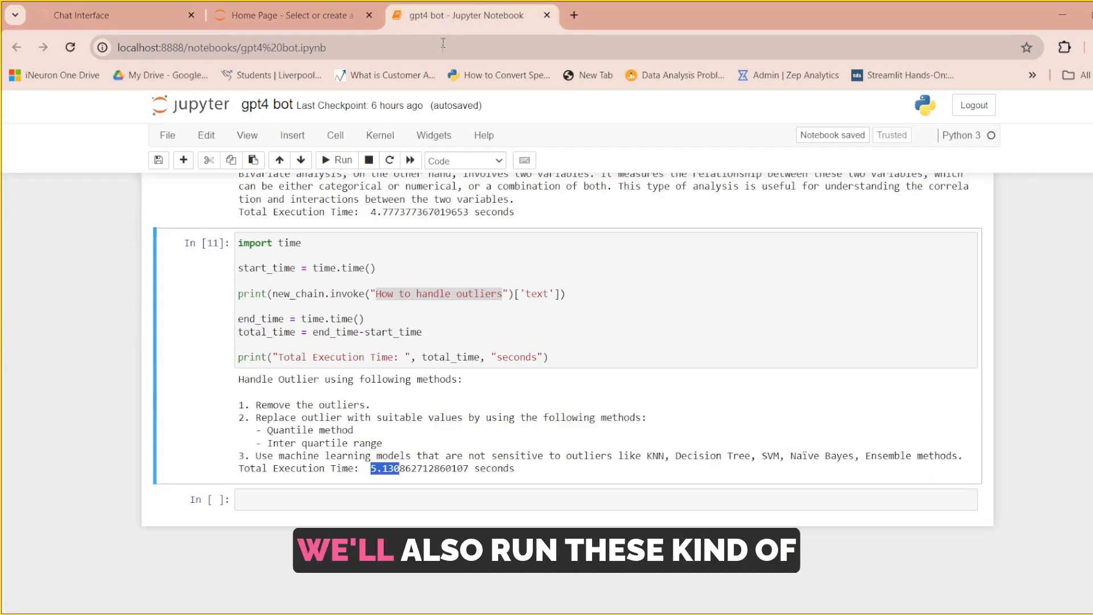
scroll("up", 3)
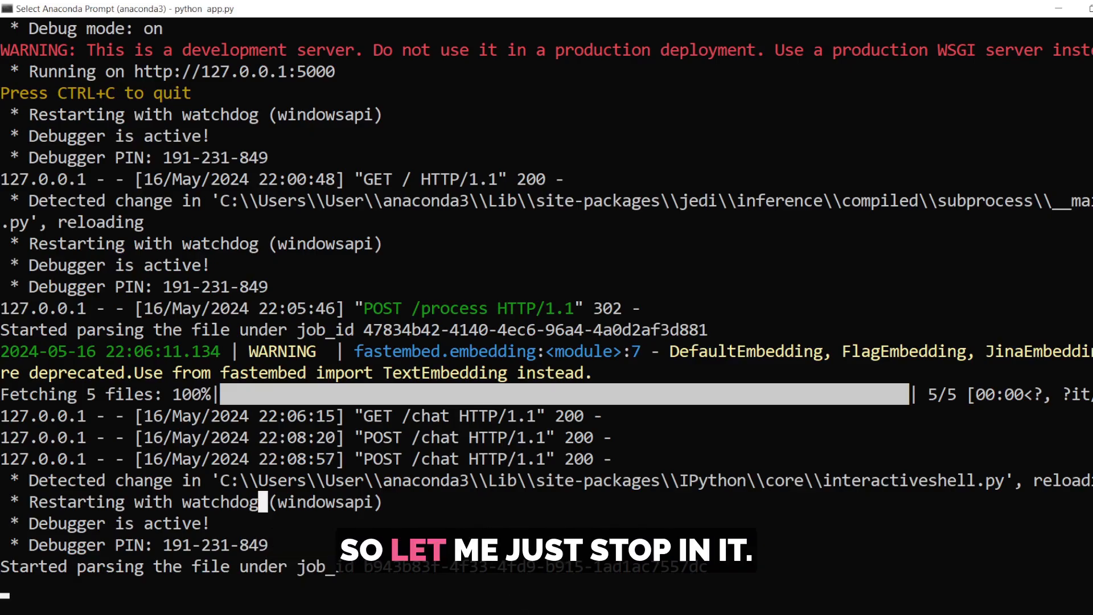
Step: Reload localhost:5000 after restarting the Flask server until the LLAMA3 on Groq home page appears
scroll("down", 3)
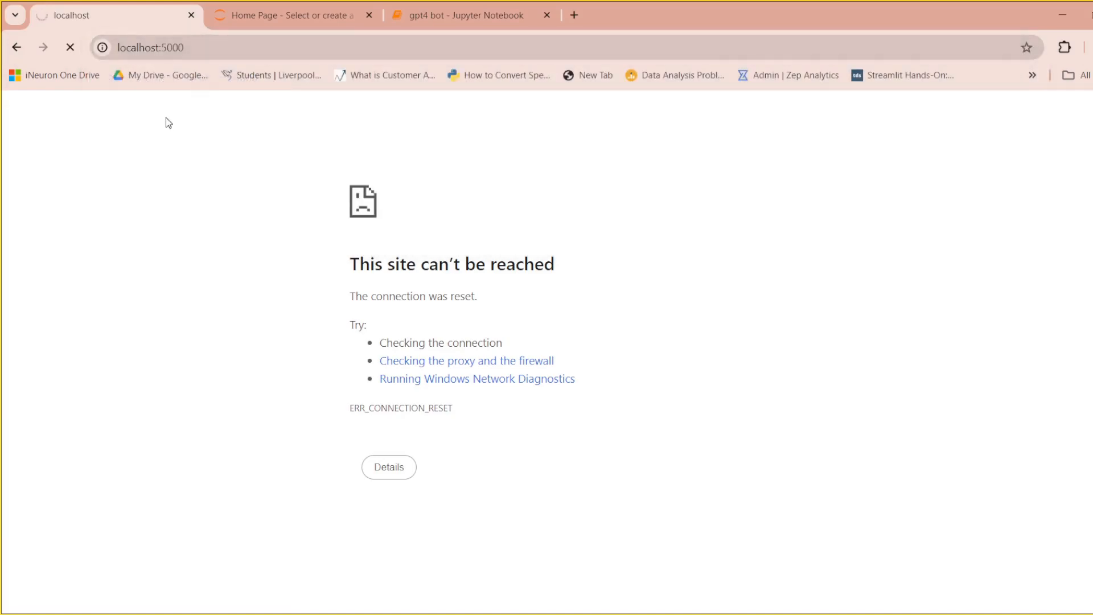
left_click(69, 48)
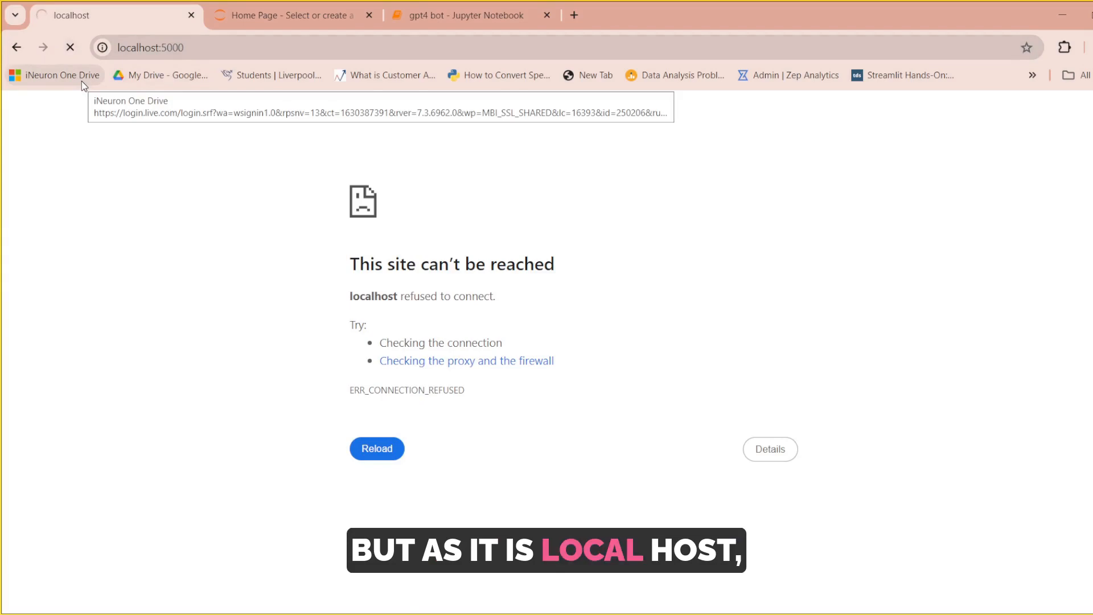
mouse_move(249, 233)
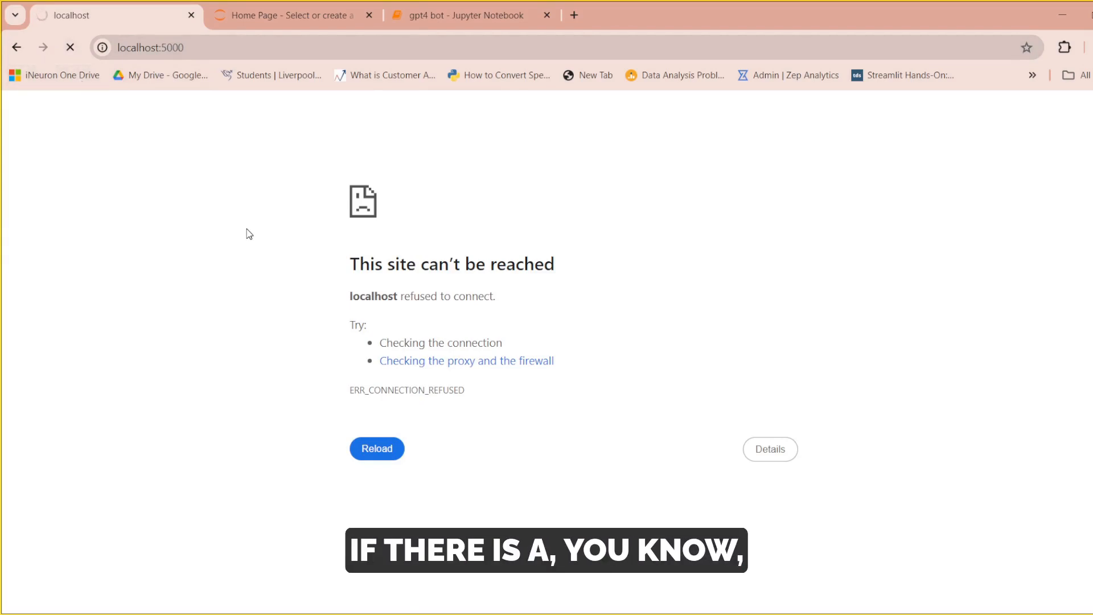
left_click(376, 449)
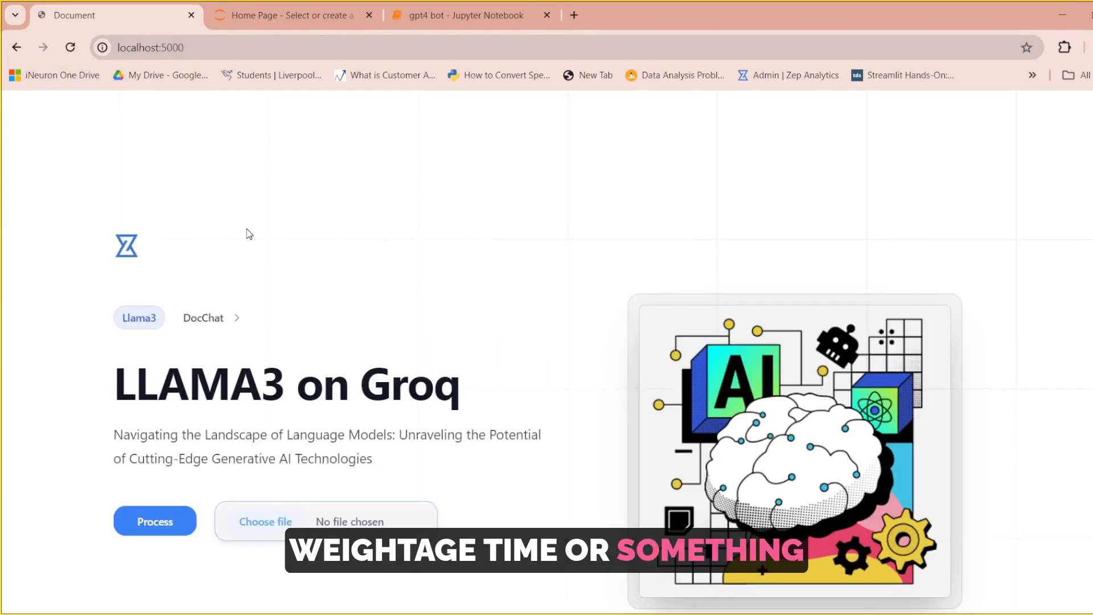
Step: Upload EDA.pdf and process it to reach the empty chat page
left_click(266, 522)
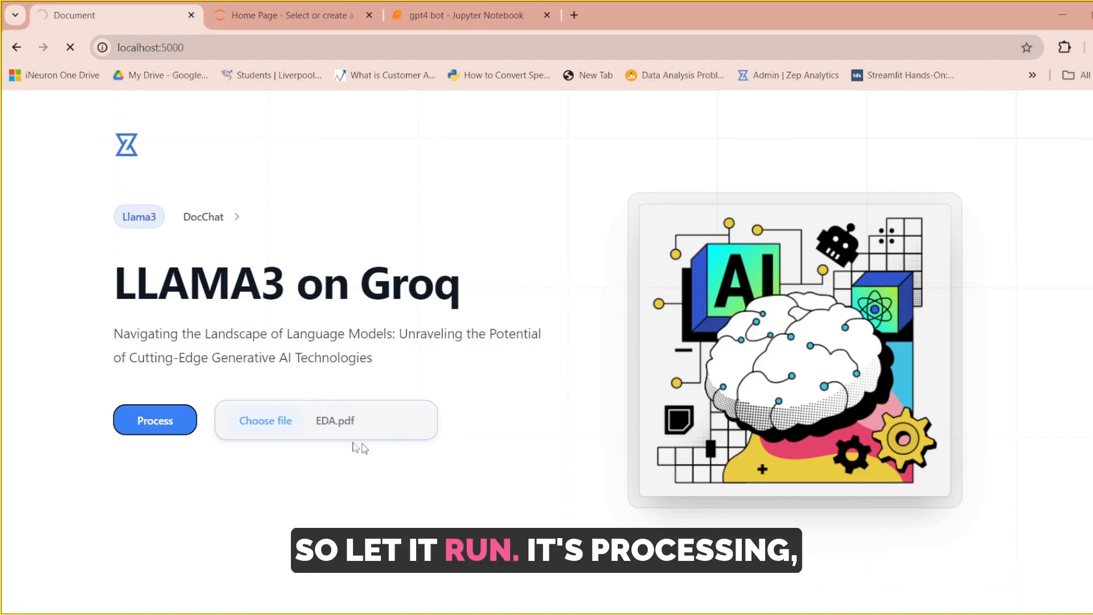
left_click(154, 420)
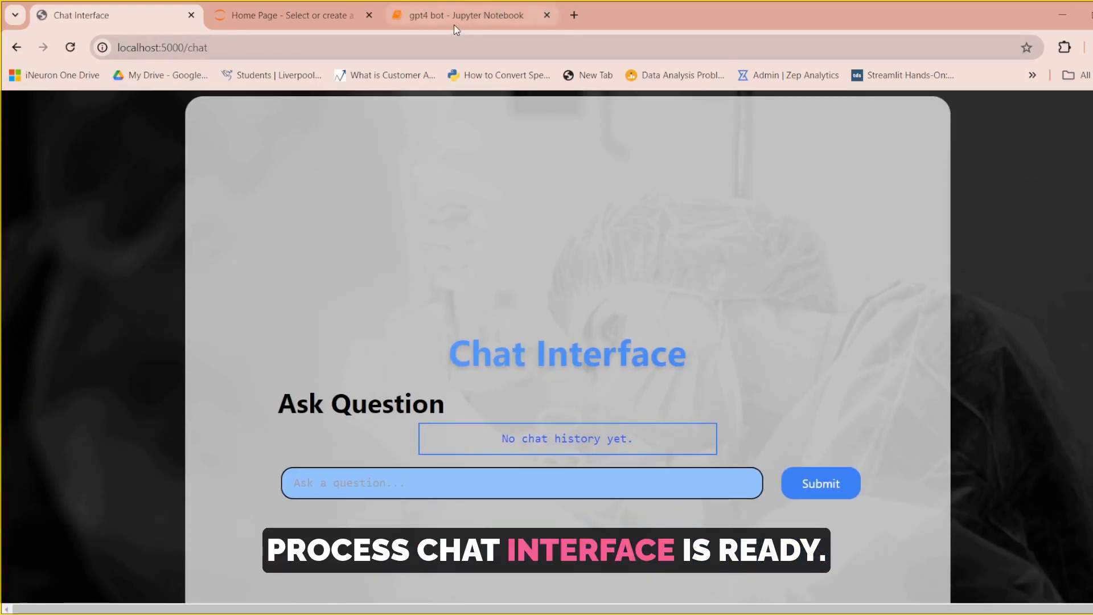
Step: After checking notebook cell 9, ask 'is eda important for data analytics' in the chat box
left_click(463, 15)
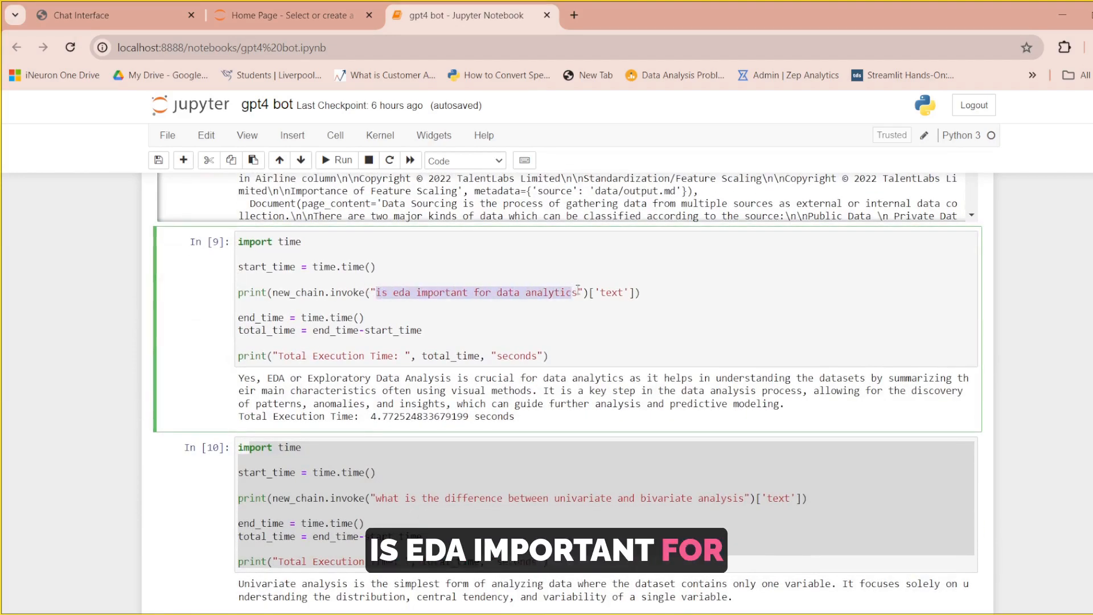
left_click(112, 15)
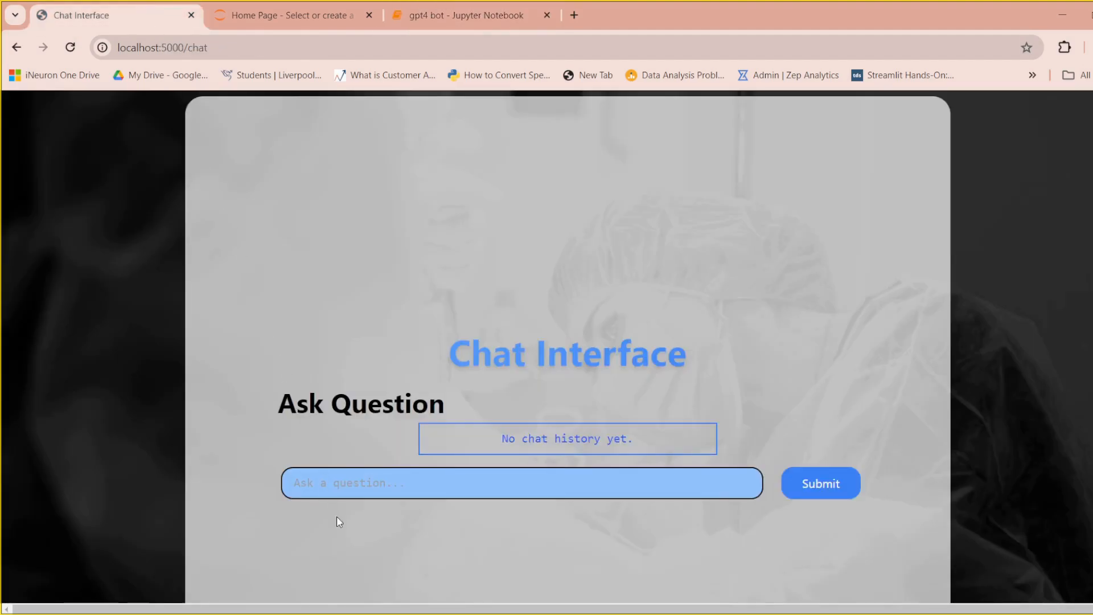
type("is eda important for data analytics")
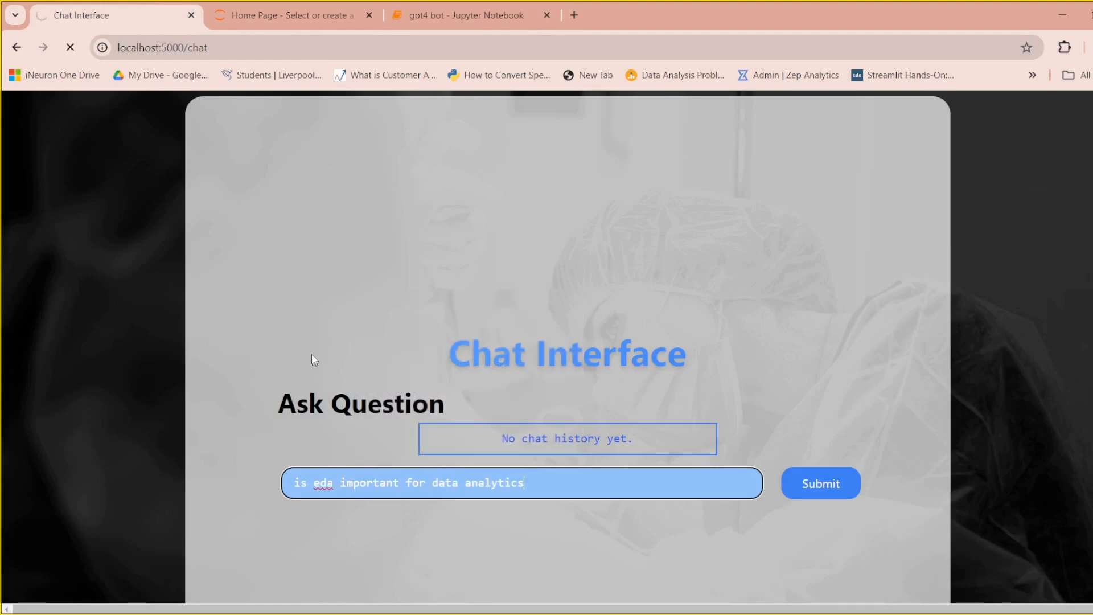
mouse_move(310, 206)
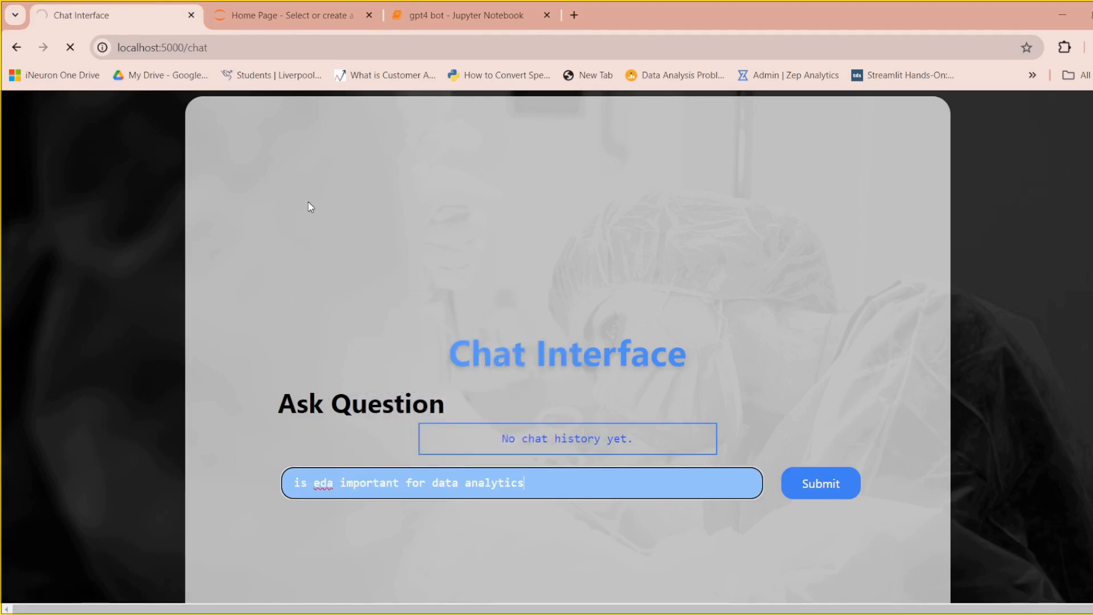
Step: Compare the answer timing with the GPT-4 notebook and return to the chat app
left_click(465, 15)
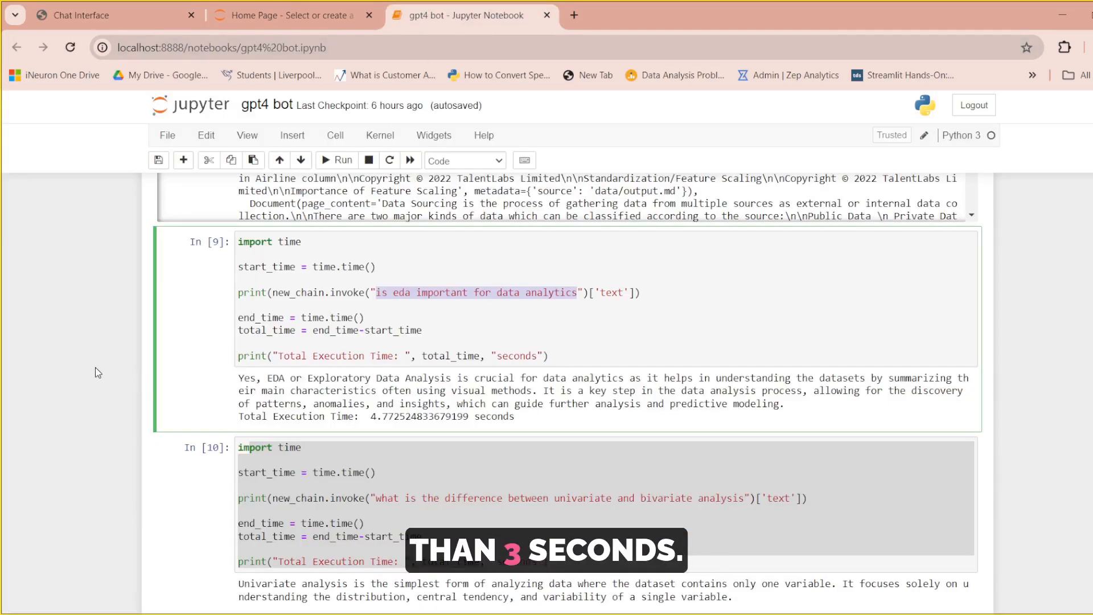
scroll("down", 3)
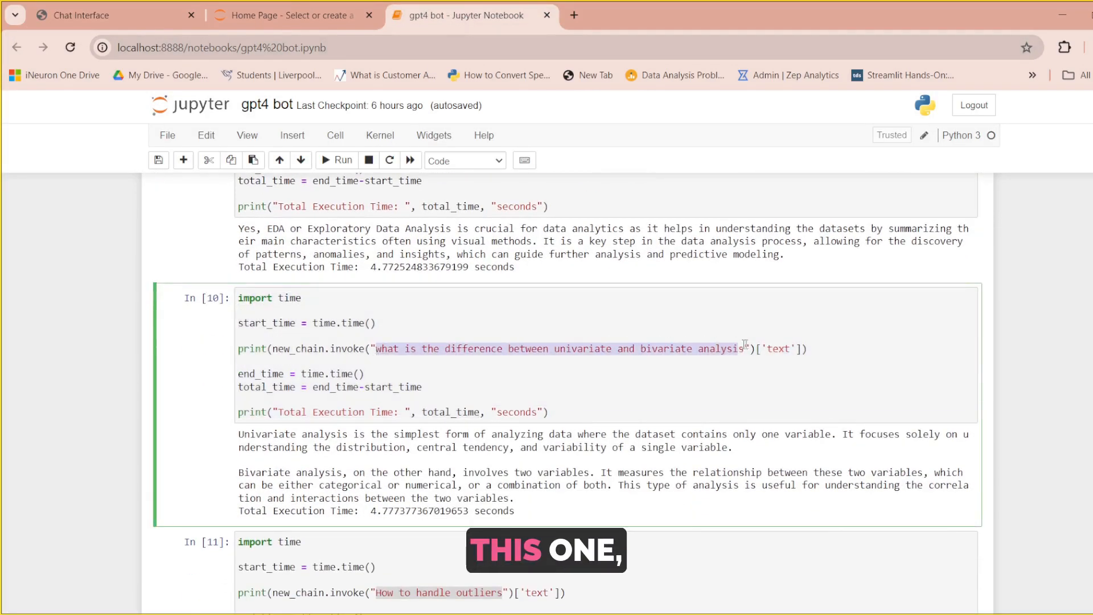
left_click(112, 15)
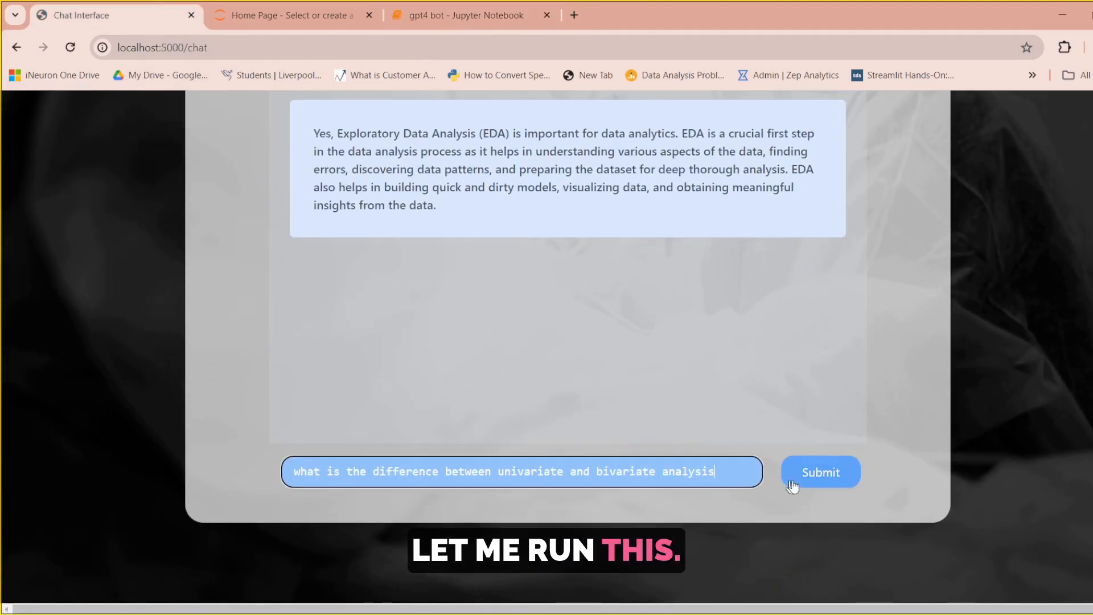
Step: Submit the univariate-vs-bivariate question and compare its answer with notebook cell 10
left_click(820, 471)
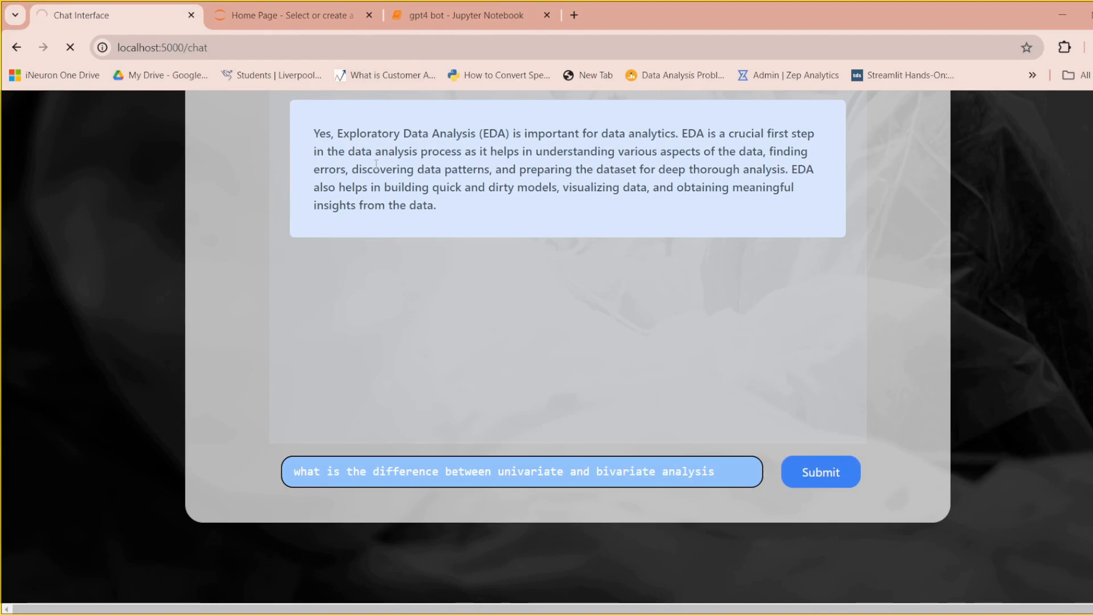
left_click(465, 15)
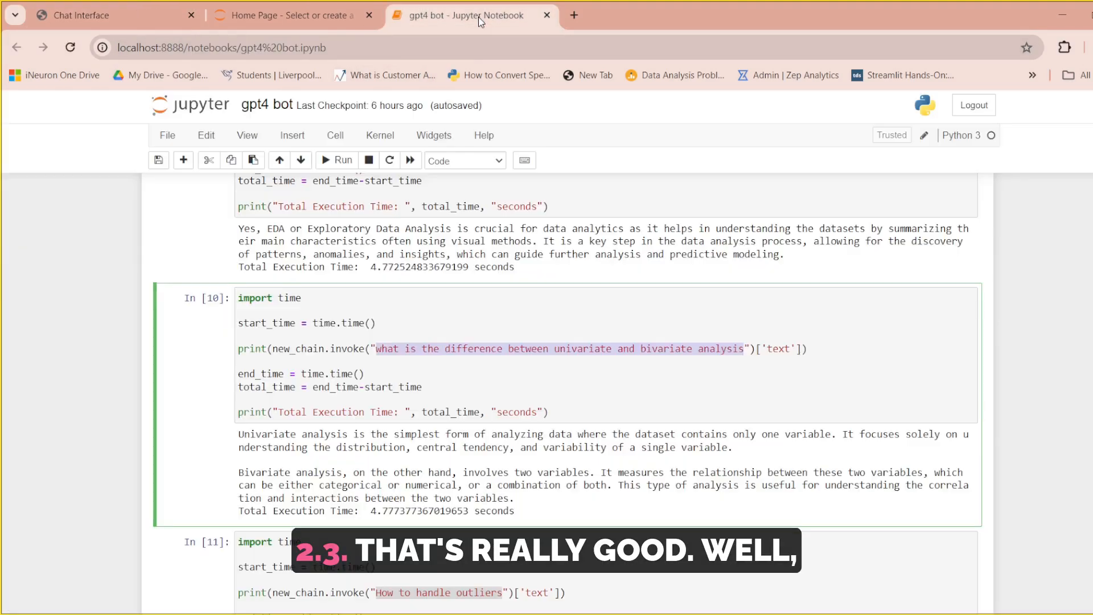
scroll("down", 3)
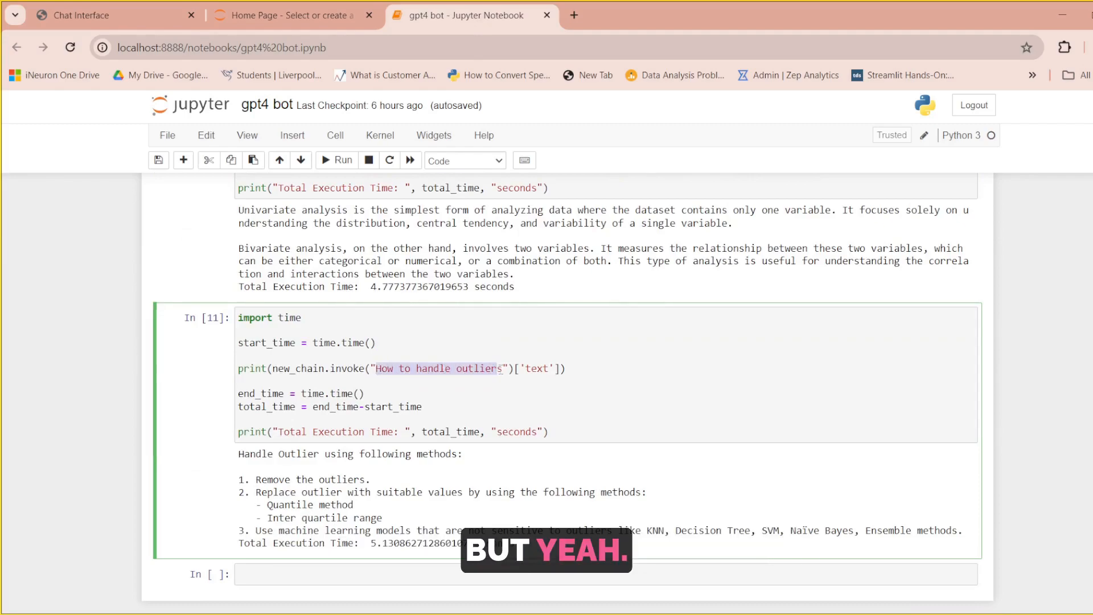
left_click(112, 14)
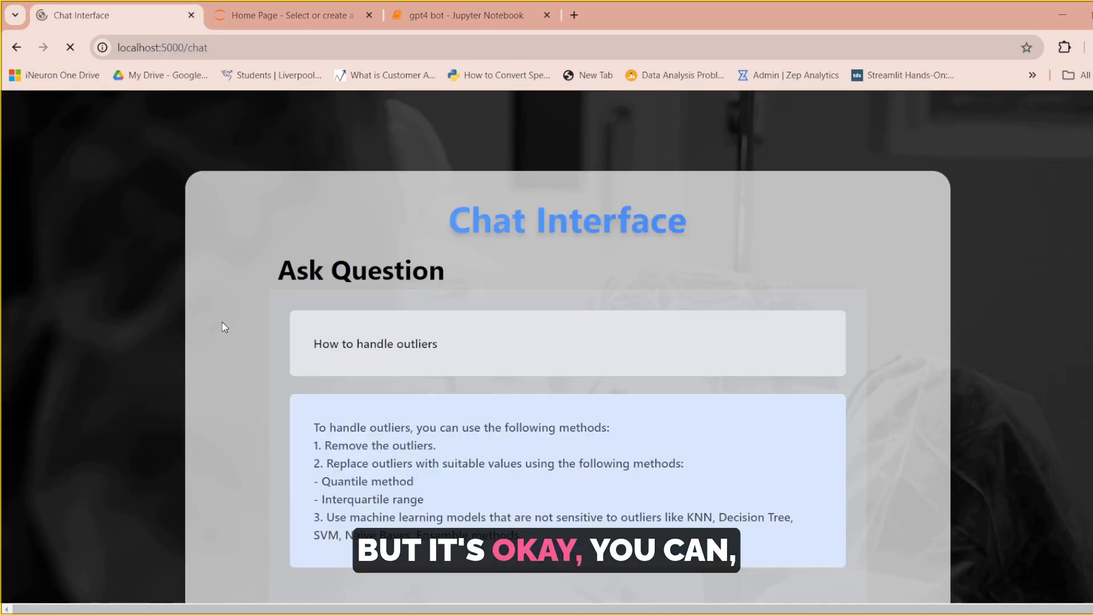
Step: Get the 'How to handle outliers' answer and bring up the notebook's 5.13-second GPT-4 timing
scroll("down", 3)
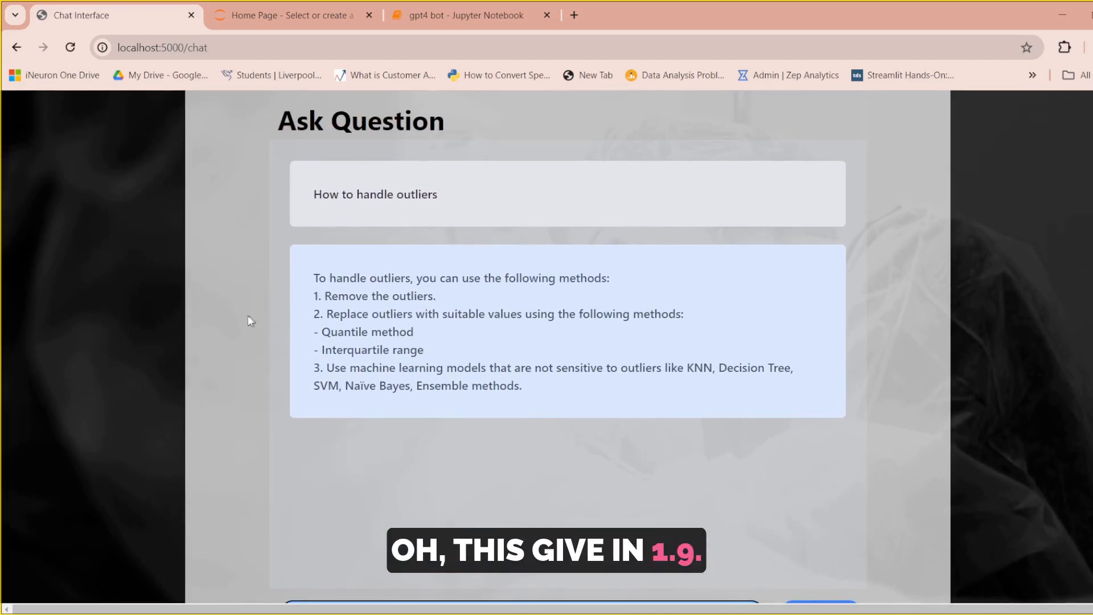
left_click(467, 14)
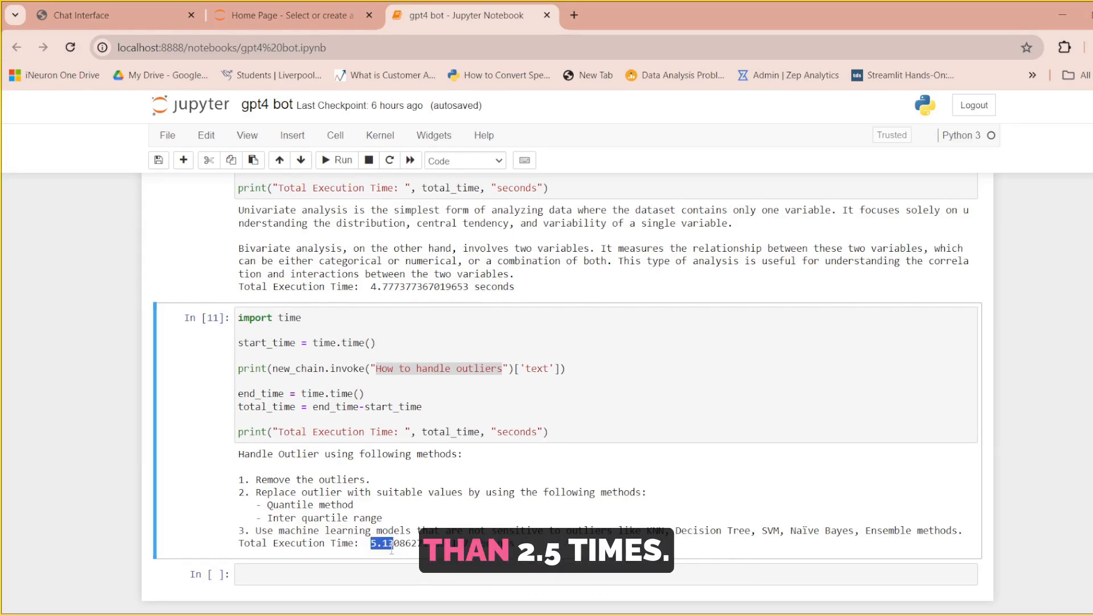
Step: Review the GPT-4 notebook cells from the univariate-vs-bivariate cell back up to the EDA.pdf loading code
scroll("up", 3)
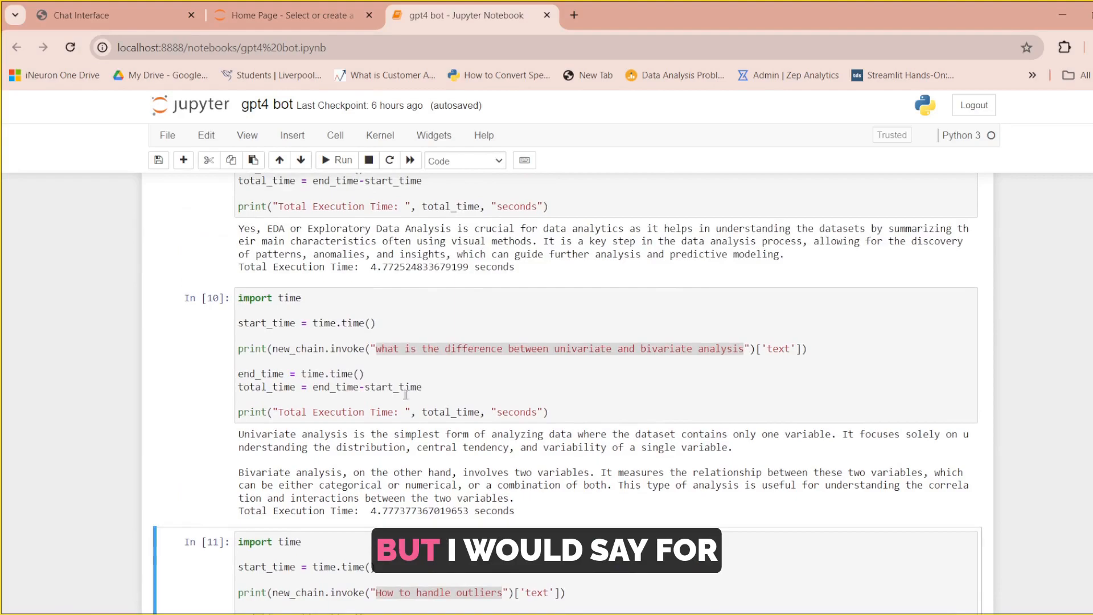
left_click(369, 415)
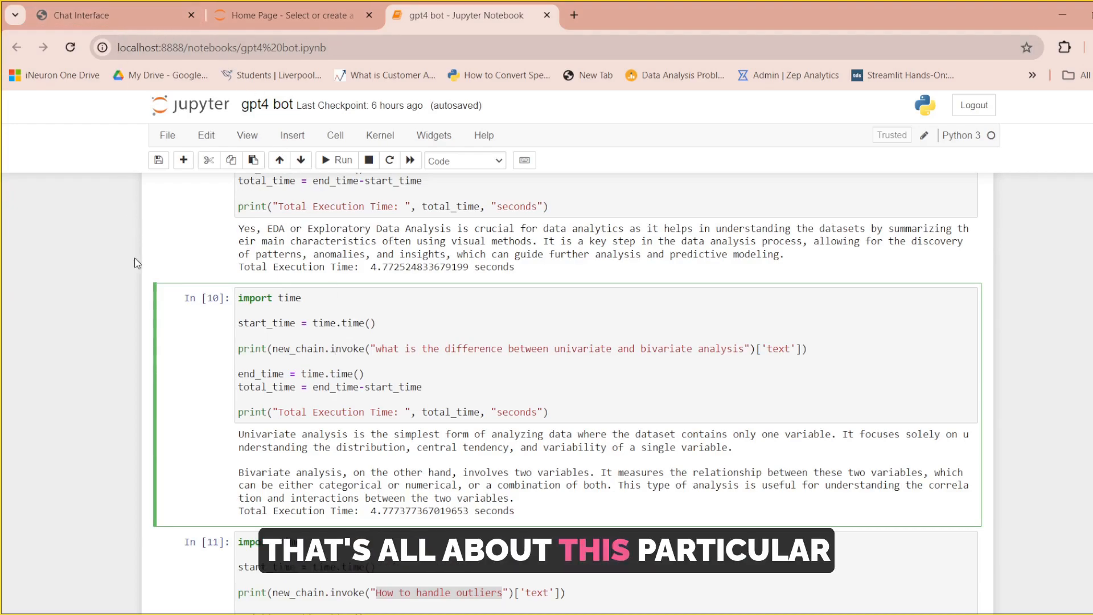
scroll("up", 3)
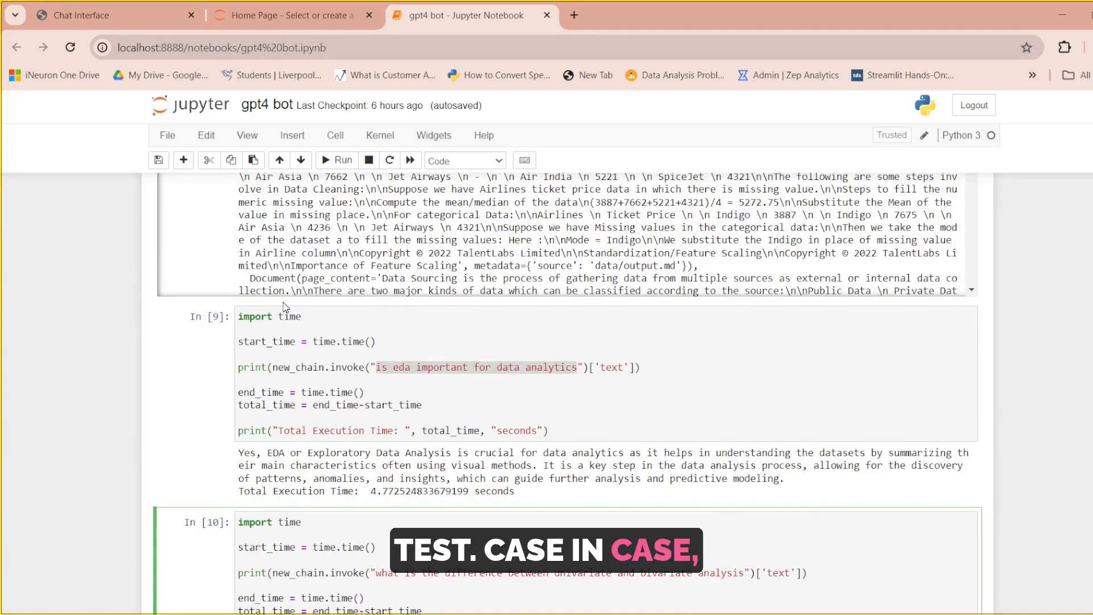
scroll("up", 3)
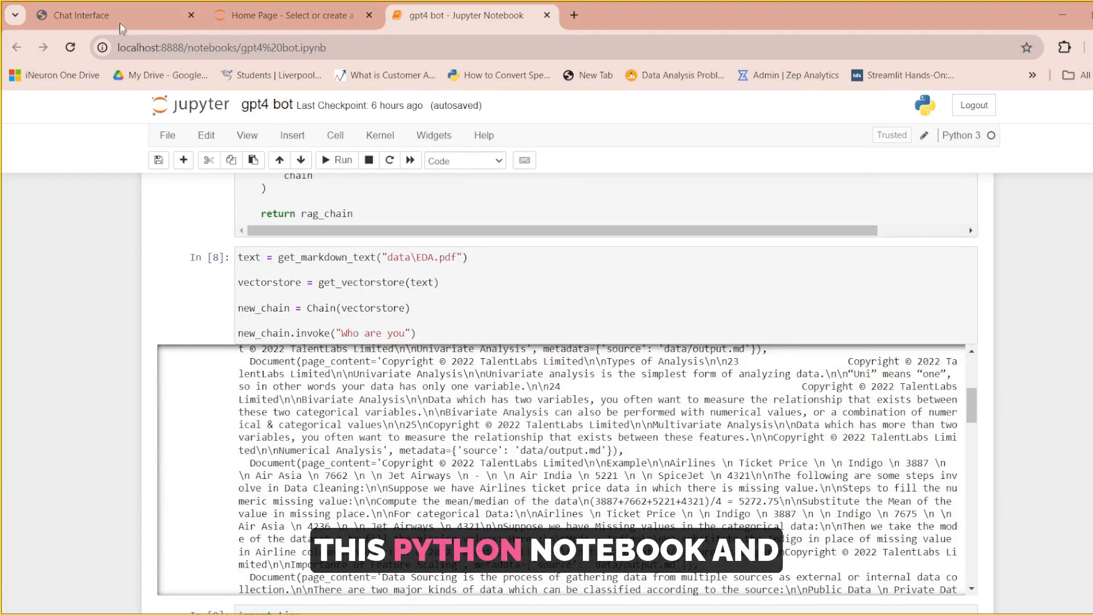
Step: Return to the LLAMA3 on Groq home page with its upload form
left_click(105, 15)
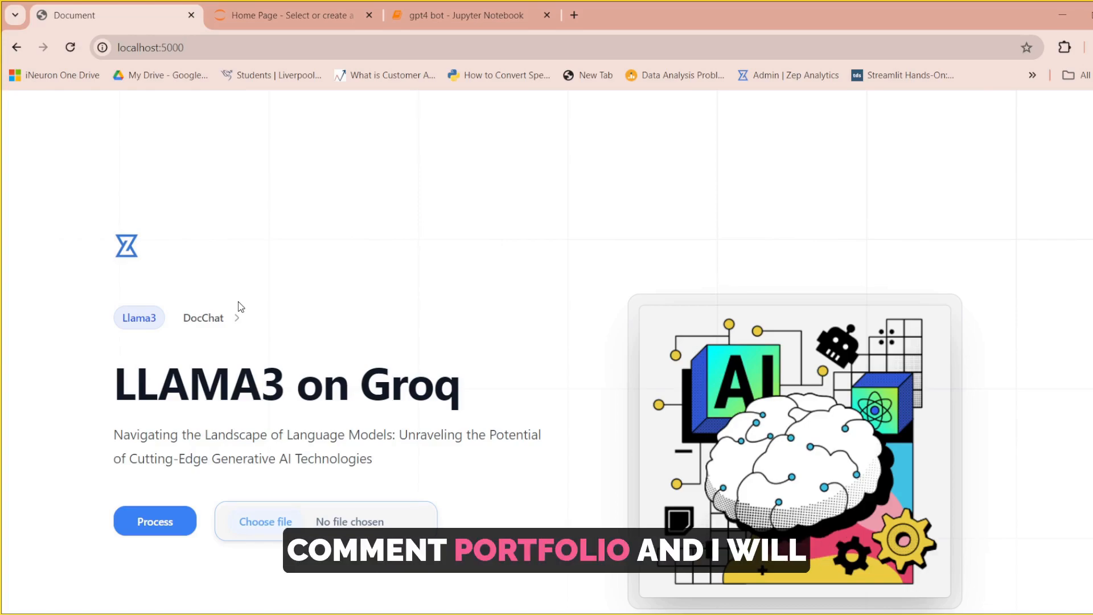
scroll("up", 3)
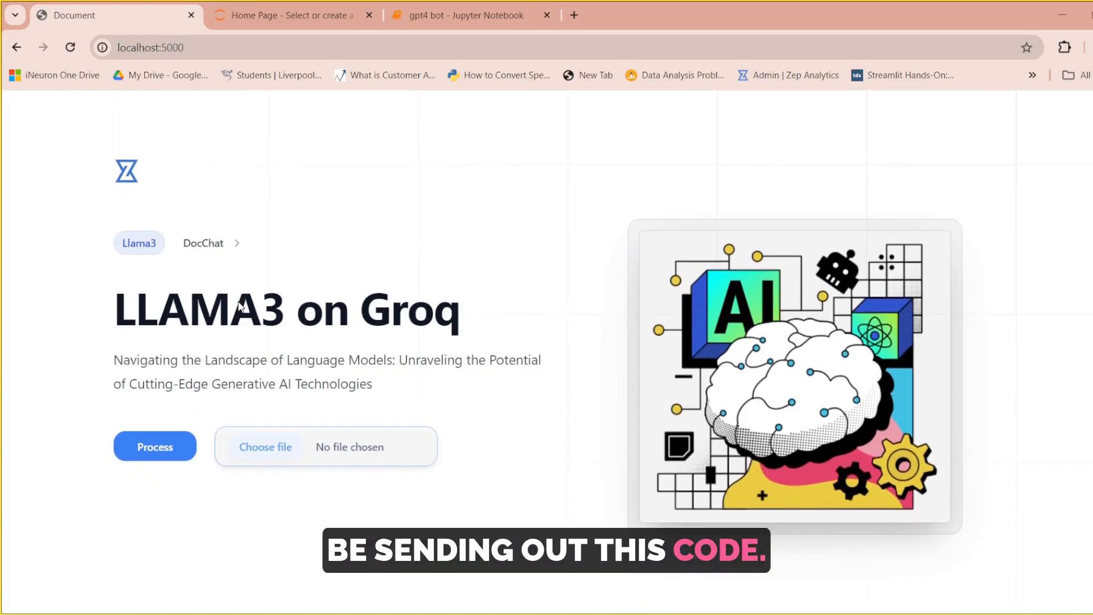